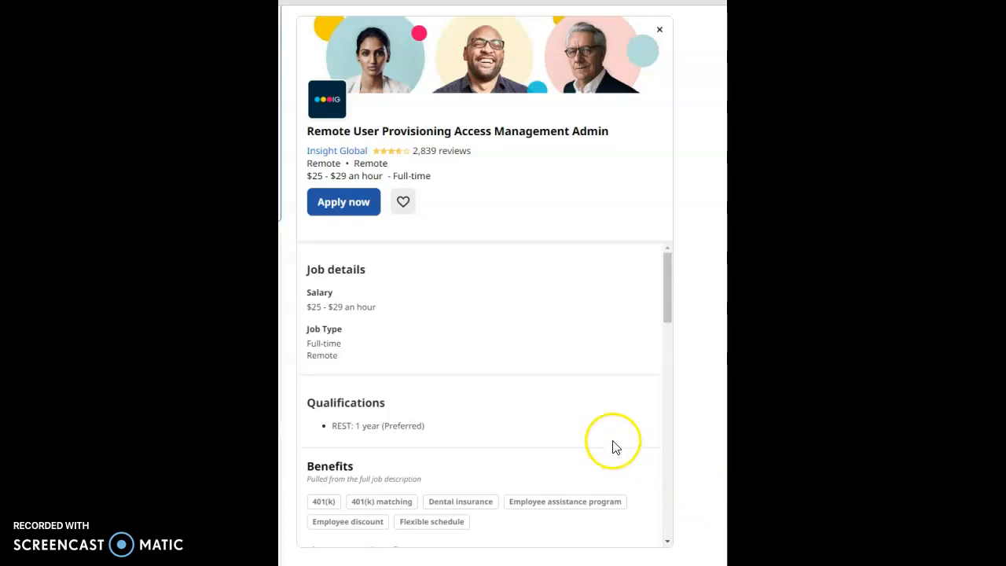
{"action": "mouse_move", "coordinate": [578, 386]}
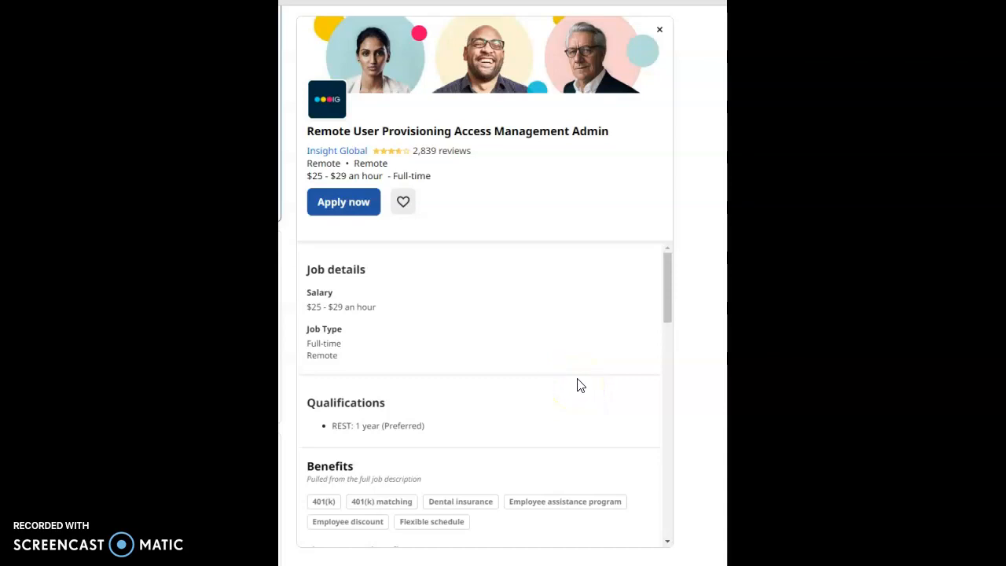
Expand the Benefits list to reveal the 12 remaining benefits of the posting.
{"action": "scroll", "scroll_direction": "down", "scroll_amount": 3}
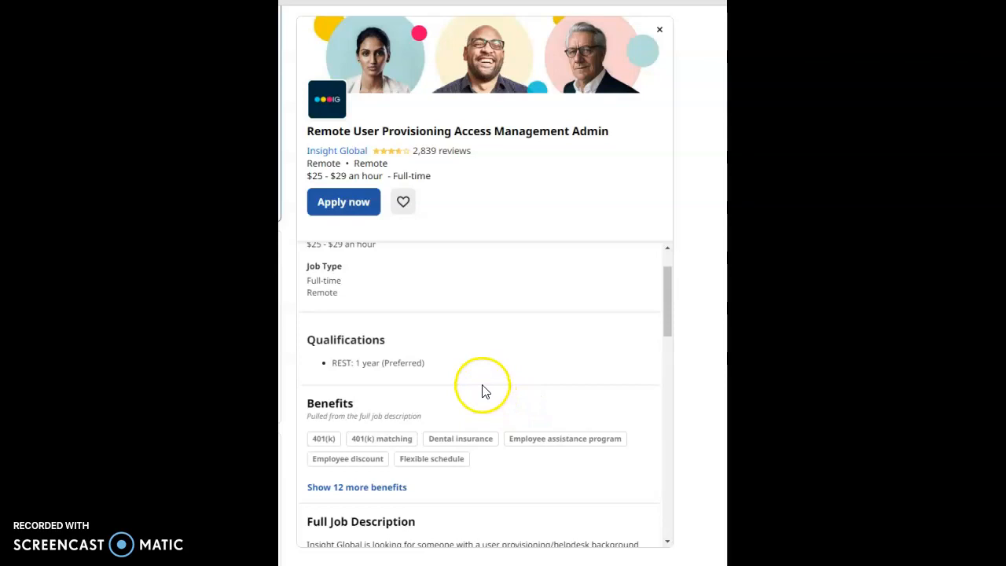
{"action": "scroll", "scroll_direction": "down", "scroll_amount": 3}
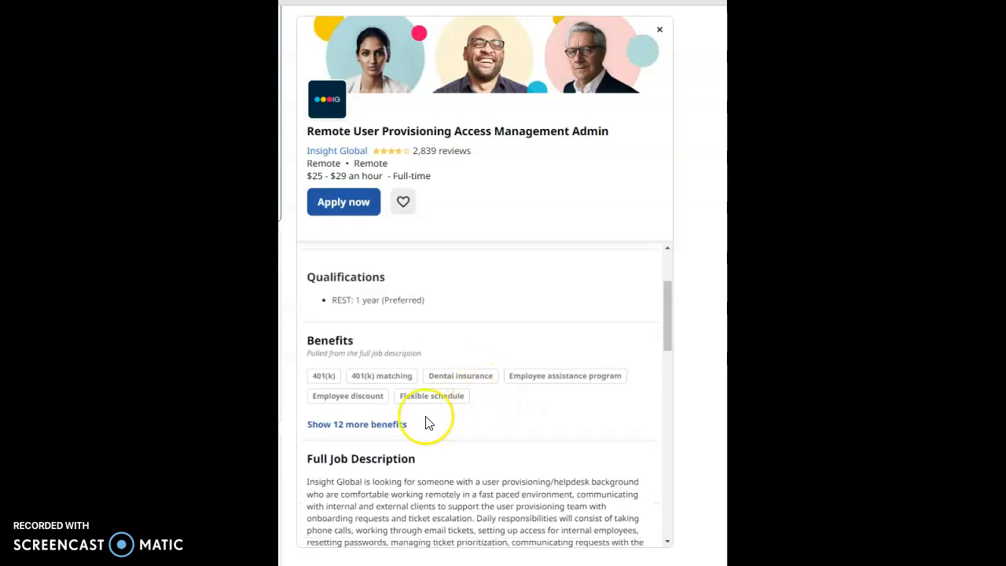
{"action": "mouse_move", "coordinate": [377, 427]}
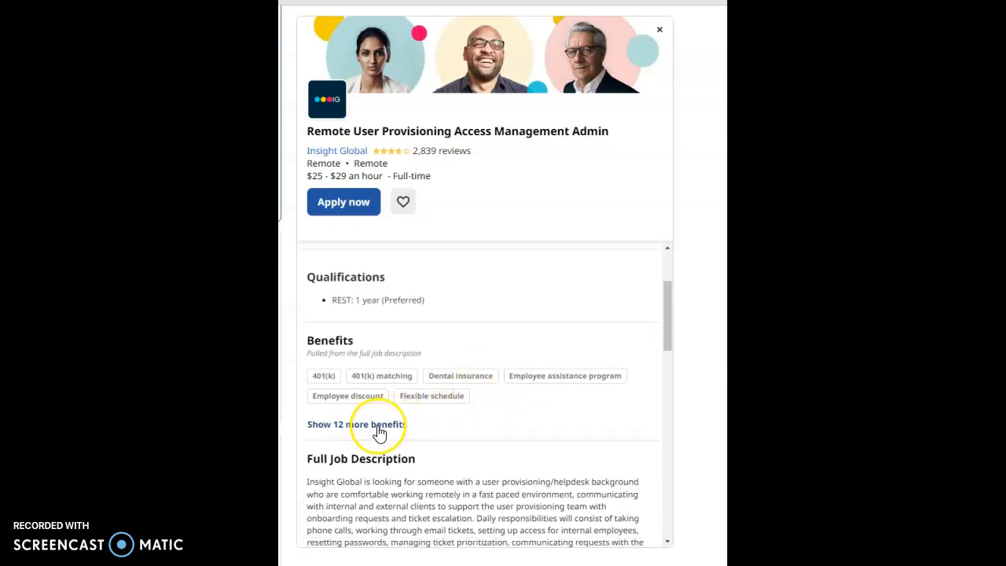
{"action": "left_click", "coordinate": [343, 425]}
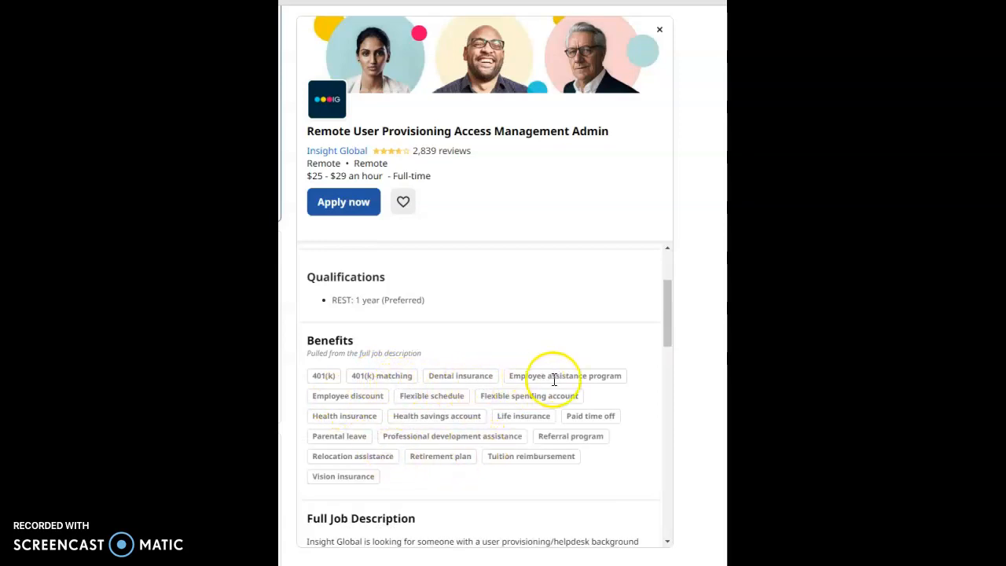
{"action": "mouse_move", "coordinate": [385, 409]}
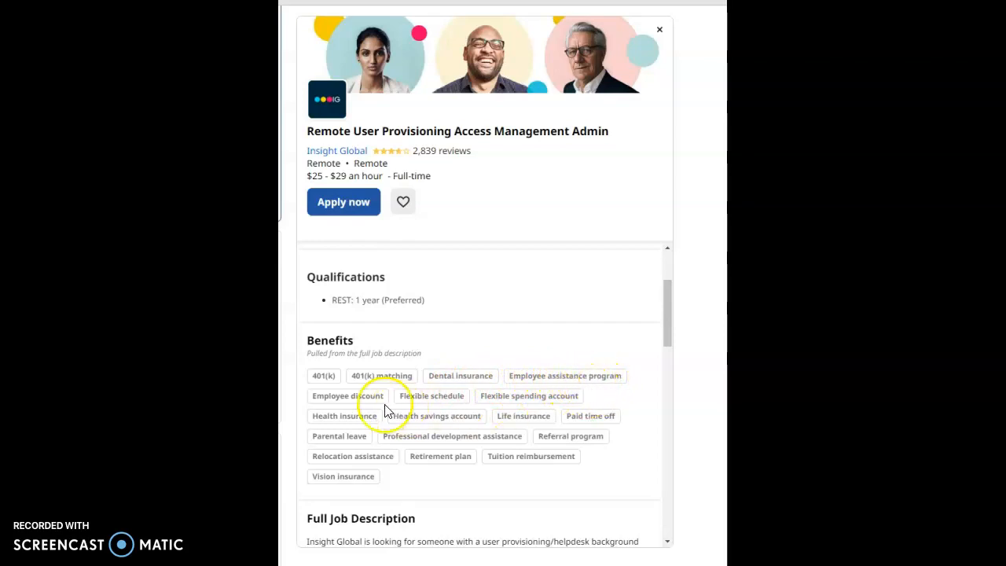
{"action": "mouse_move", "coordinate": [456, 407]}
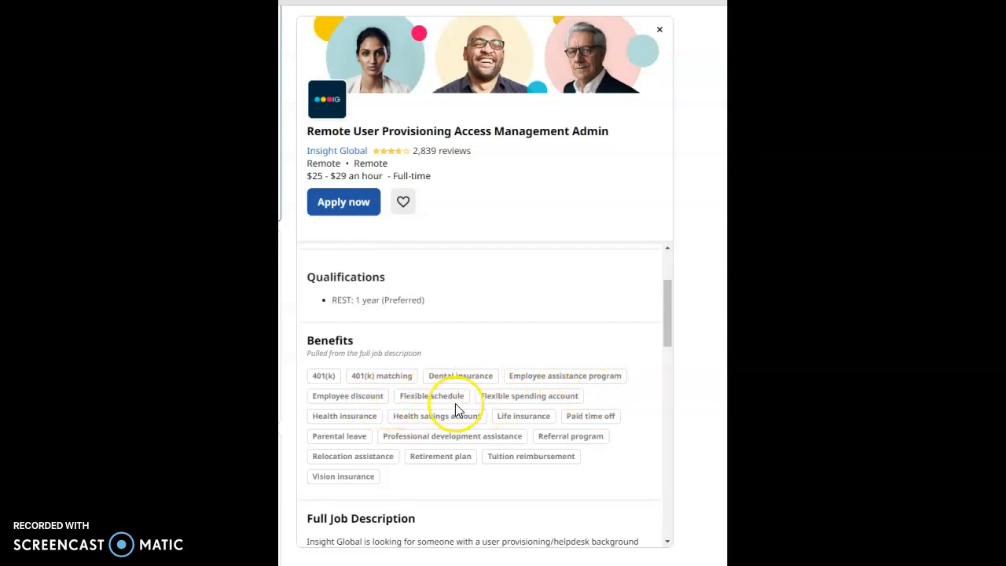
{"action": "mouse_move", "coordinate": [531, 415]}
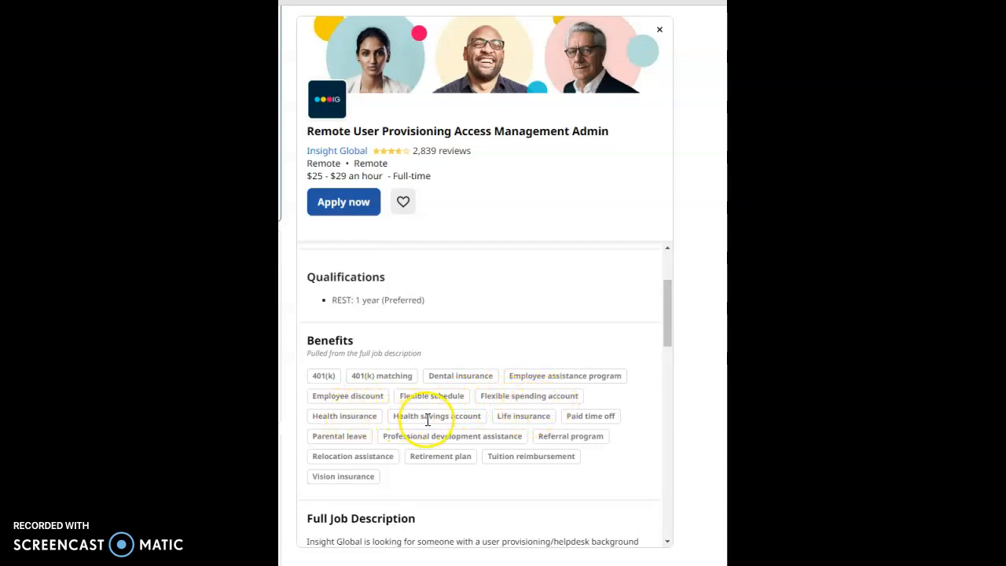
{"action": "mouse_move", "coordinate": [508, 418]}
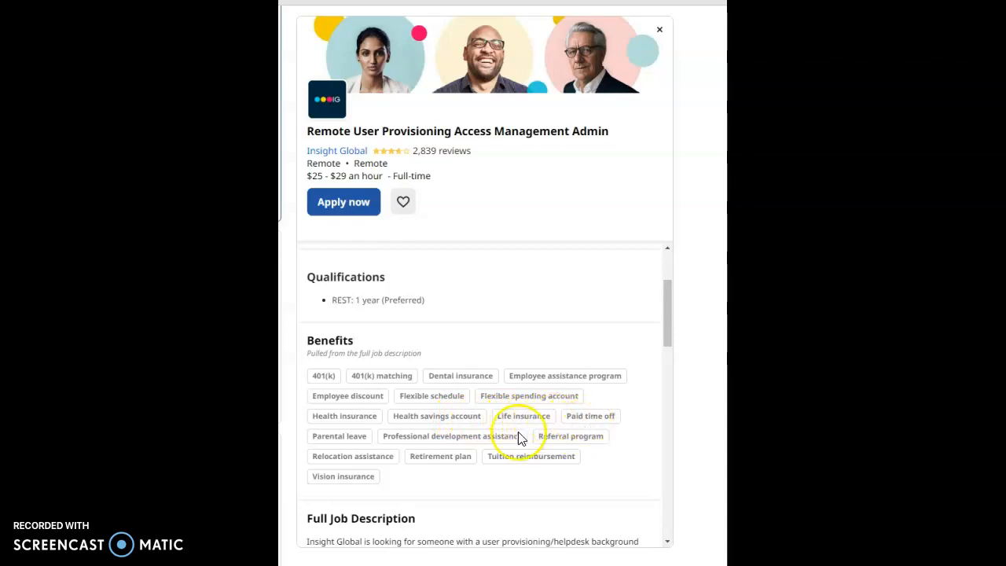
{"action": "mouse_move", "coordinate": [489, 449]}
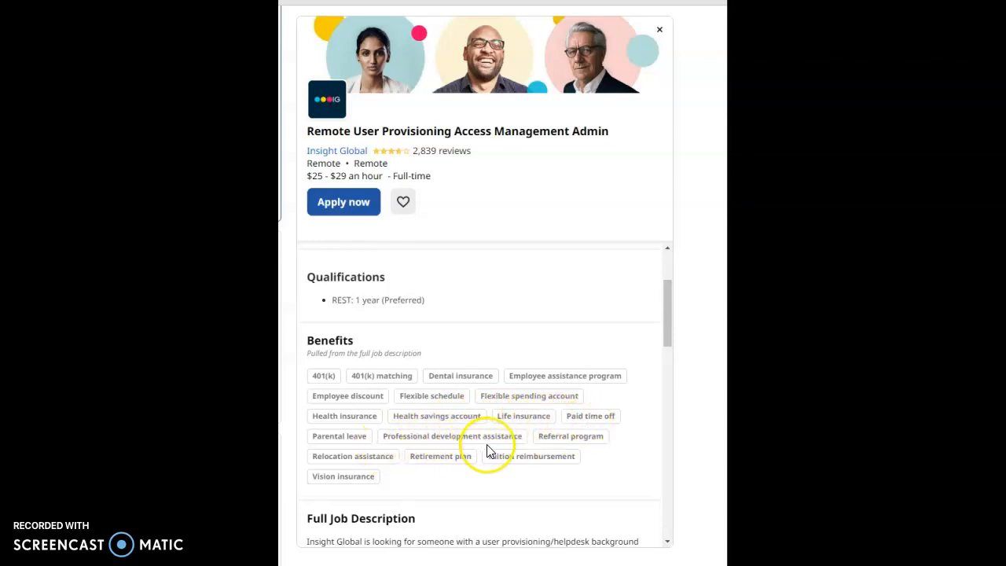
{"action": "mouse_move", "coordinate": [605, 448]}
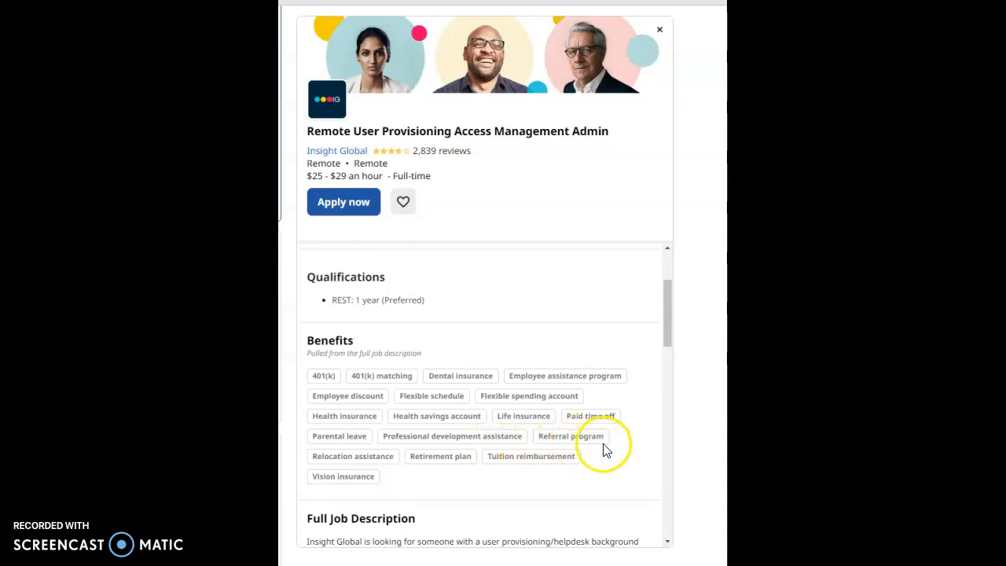
{"action": "mouse_move", "coordinate": [472, 465]}
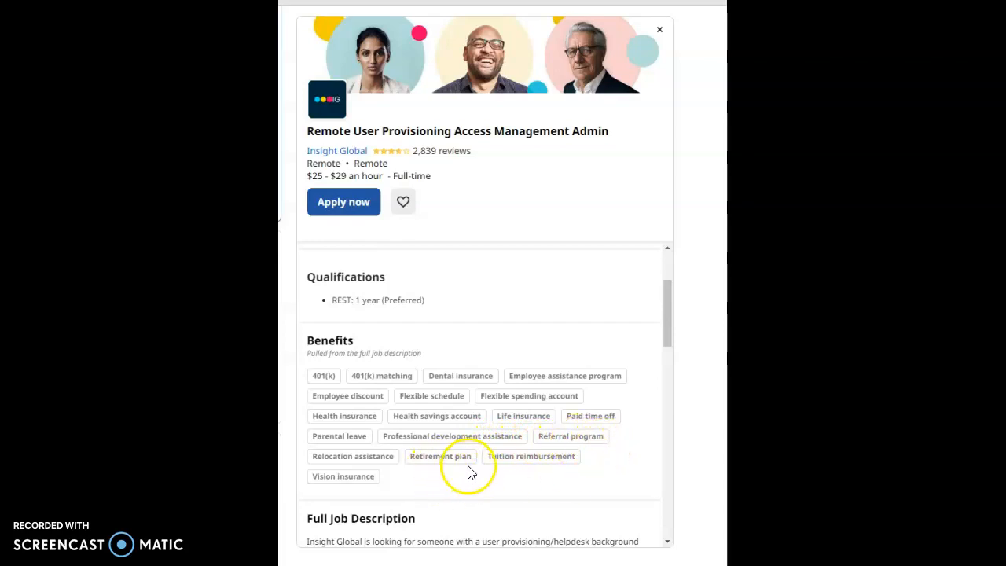
{"action": "mouse_move", "coordinate": [568, 471]}
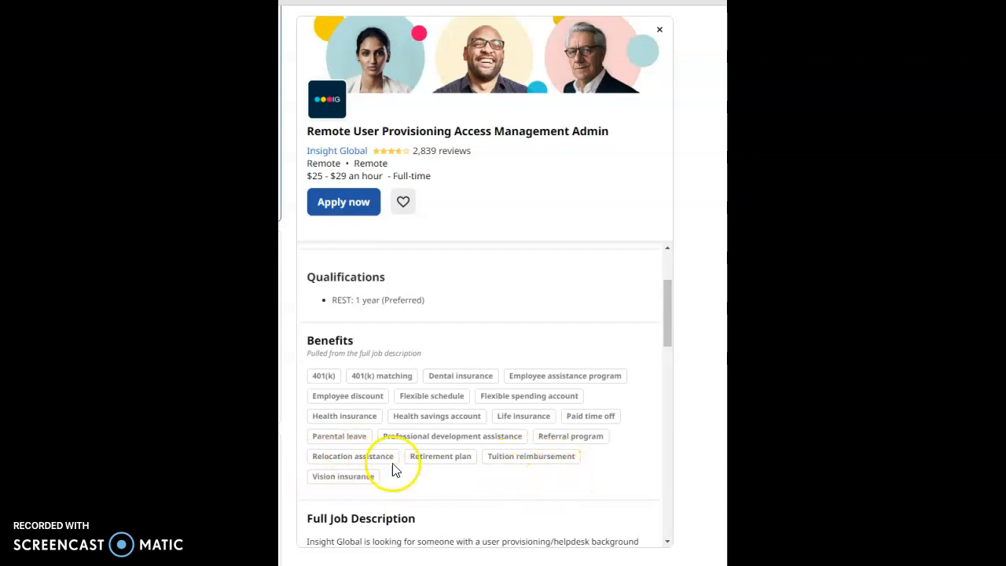
{"action": "mouse_move", "coordinate": [337, 477]}
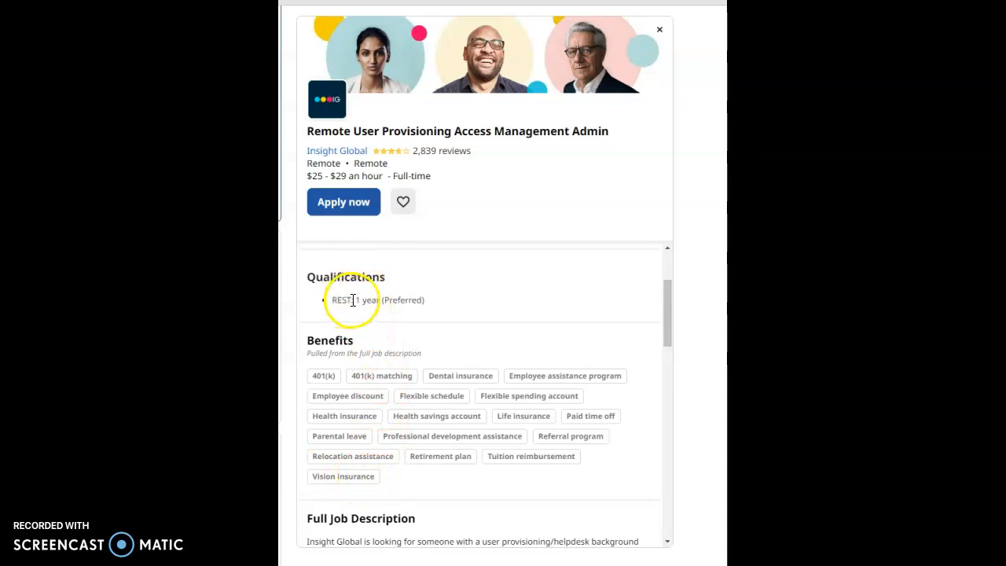
Scroll down past Benefits to bring the Full Job Description into view.
{"action": "scroll", "scroll_direction": "down", "scroll_amount": 3}
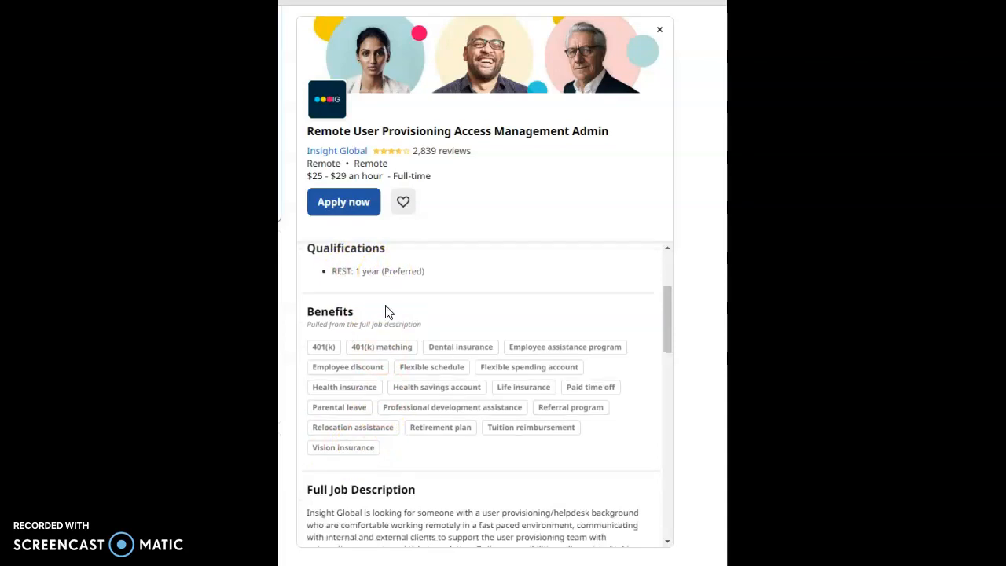
{"action": "scroll", "scroll_direction": "down", "scroll_amount": 3}
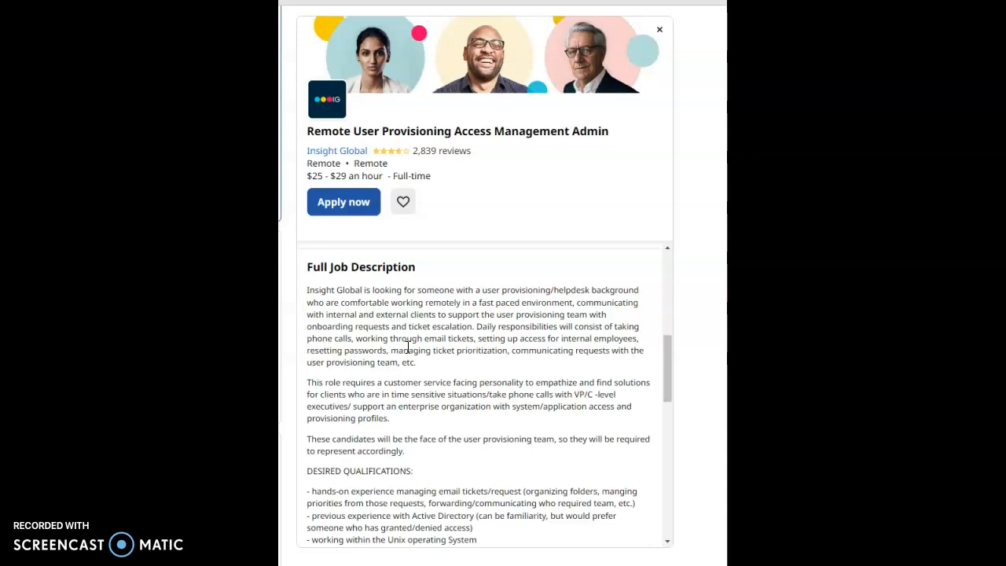
{"action": "mouse_move", "coordinate": [415, 349]}
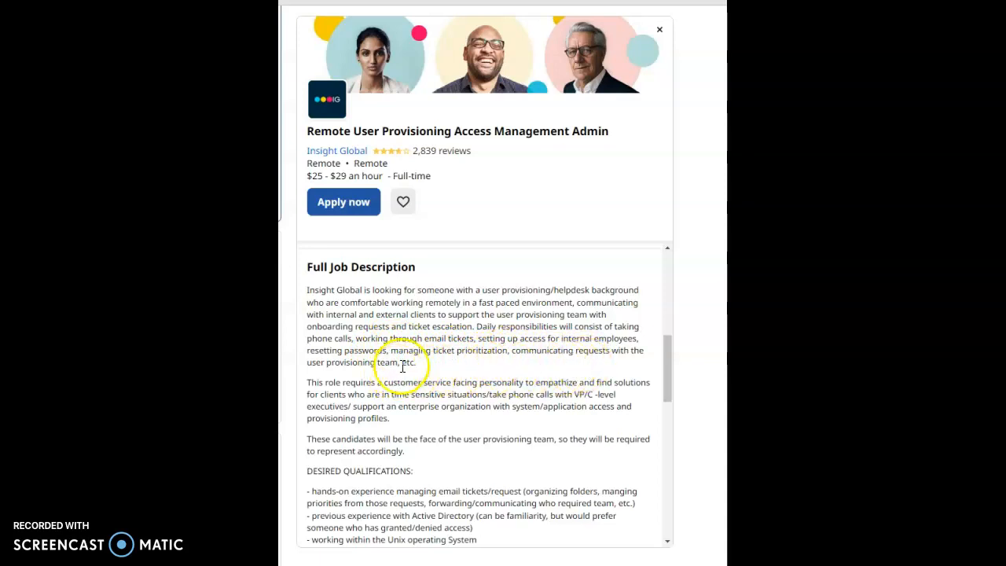
{"action": "mouse_move", "coordinate": [473, 357]}
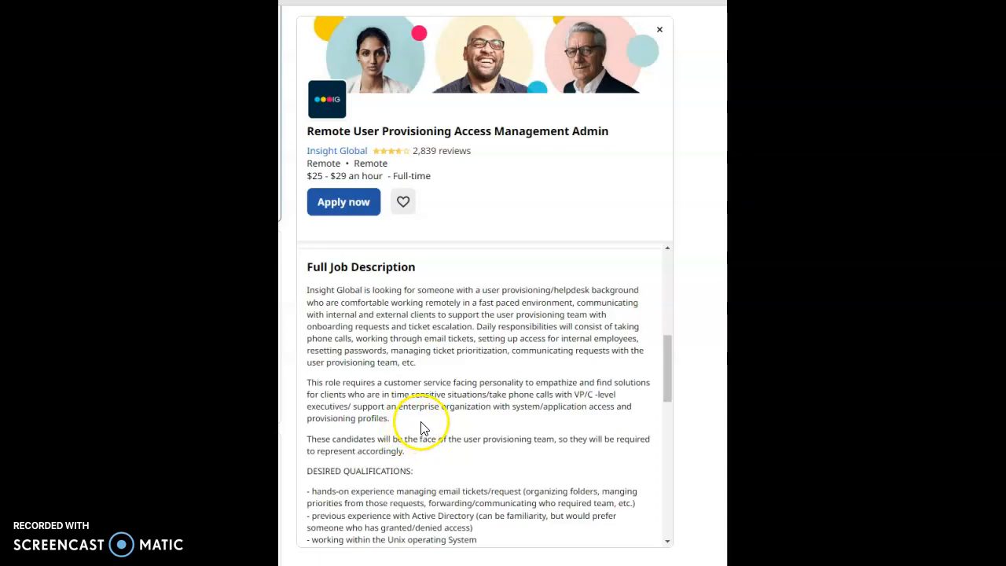
{"action": "mouse_move", "coordinate": [515, 408]}
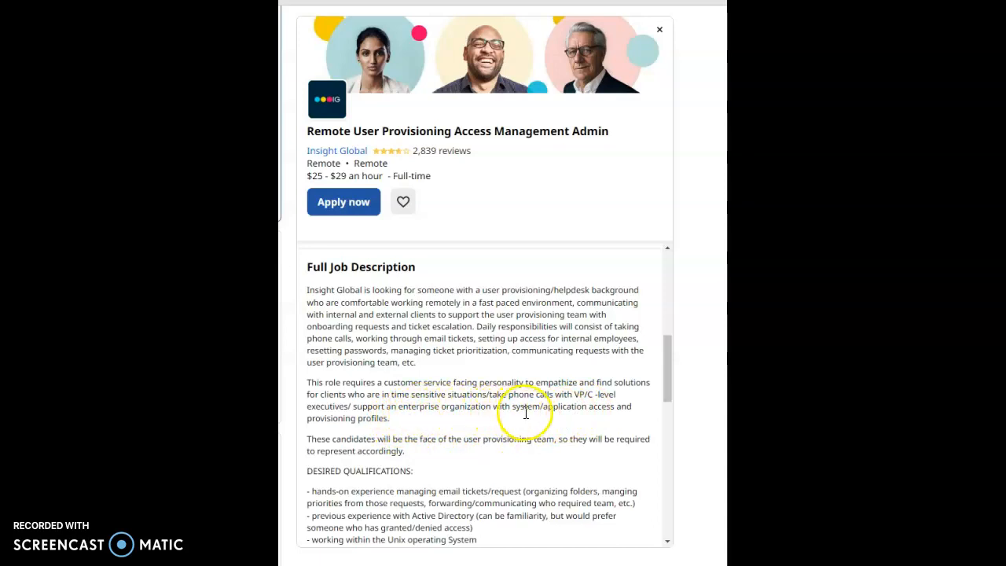
{"action": "mouse_move", "coordinate": [609, 412]}
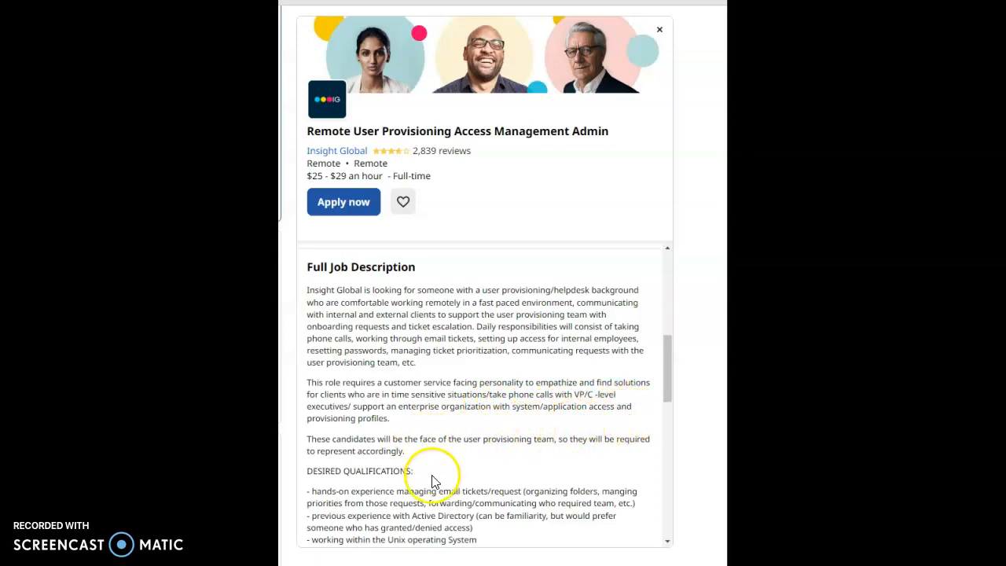
{"action": "mouse_move", "coordinate": [436, 487]}
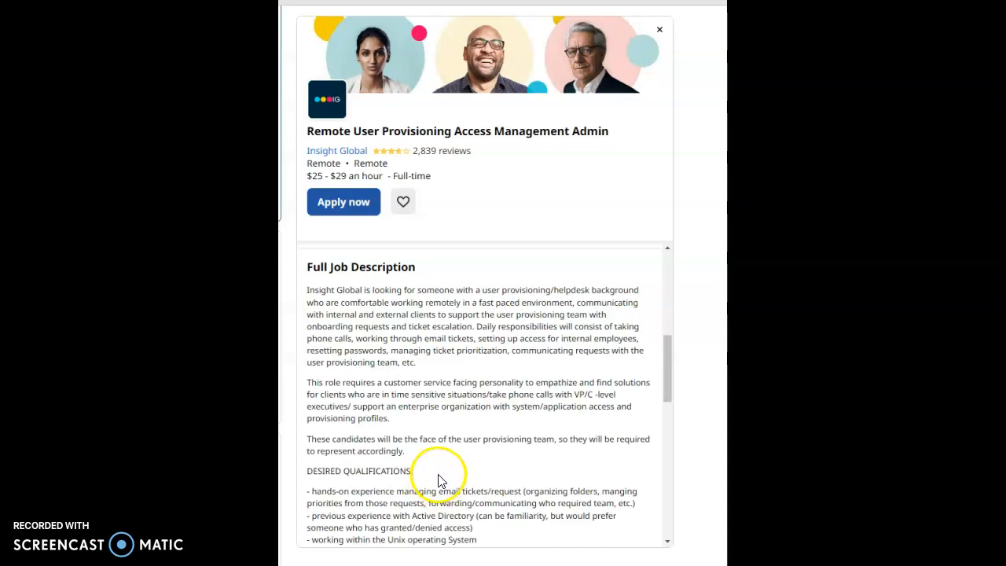
{"action": "mouse_move", "coordinate": [619, 450]}
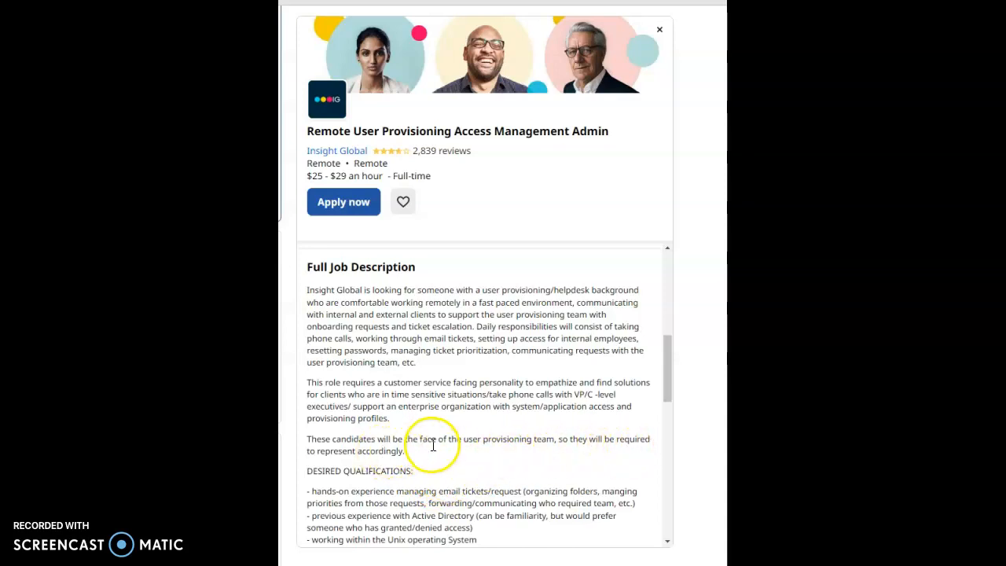
Scroll the job details panel through job type, pay and the benefits list to the 8-hour schedule.
{"action": "scroll", "scroll_direction": "down", "scroll_amount": 3}
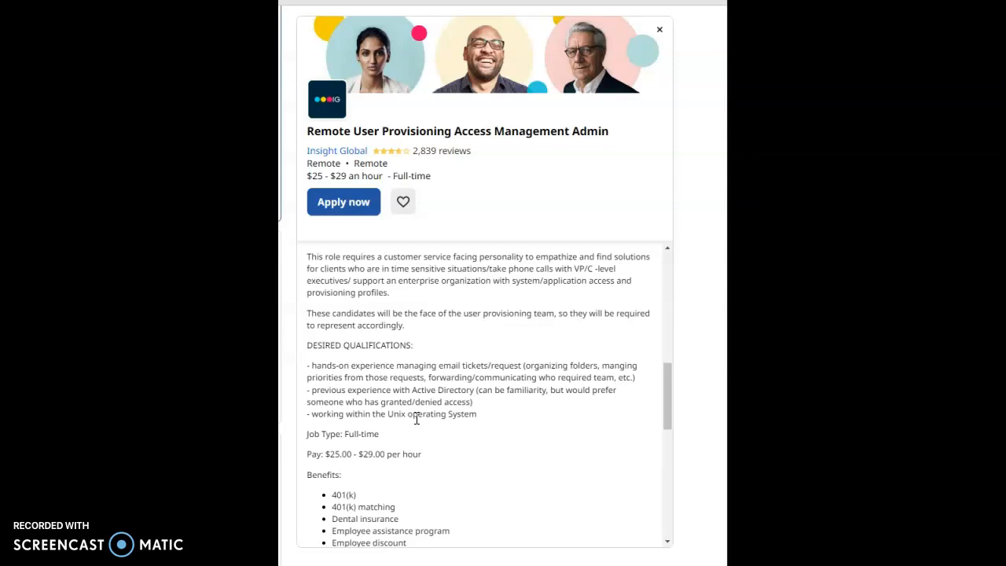
{"action": "mouse_move", "coordinate": [427, 427]}
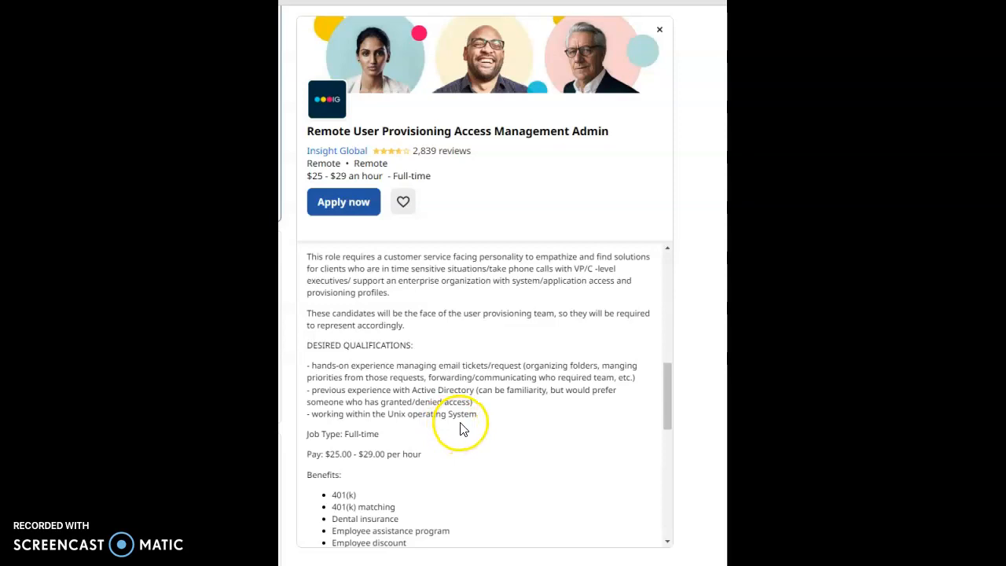
{"action": "mouse_move", "coordinate": [481, 428]}
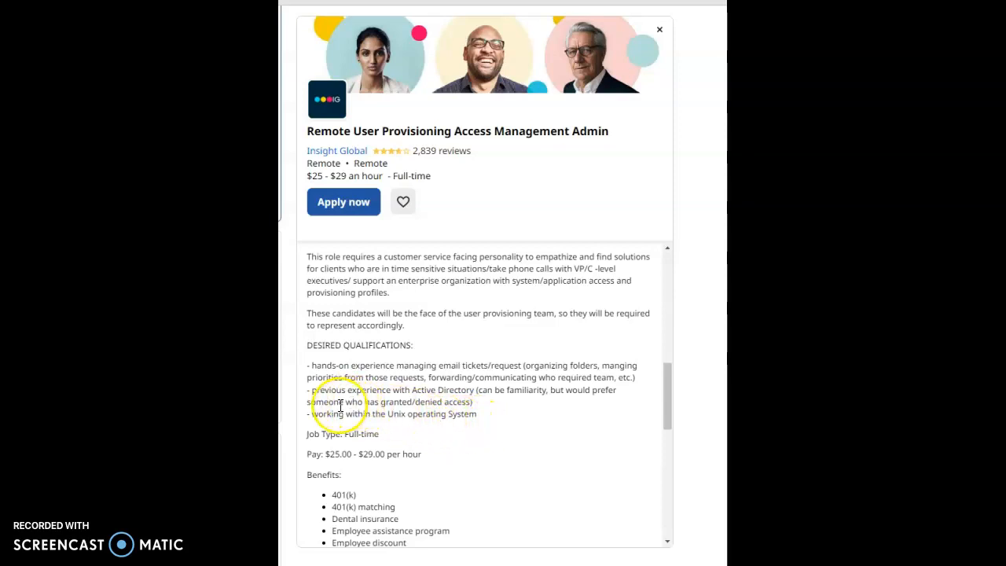
{"action": "mouse_move", "coordinate": [429, 399]}
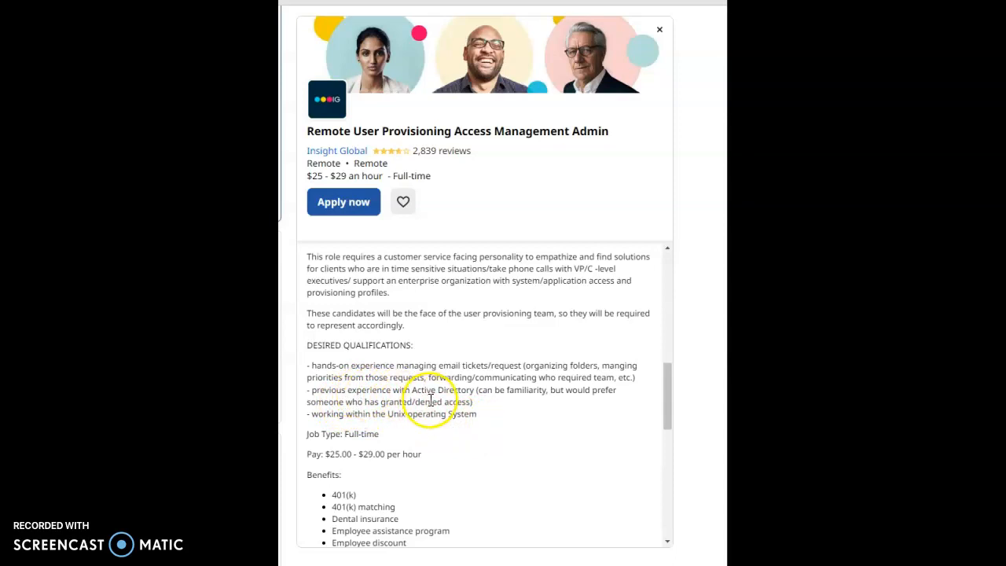
{"action": "mouse_move", "coordinate": [518, 406]}
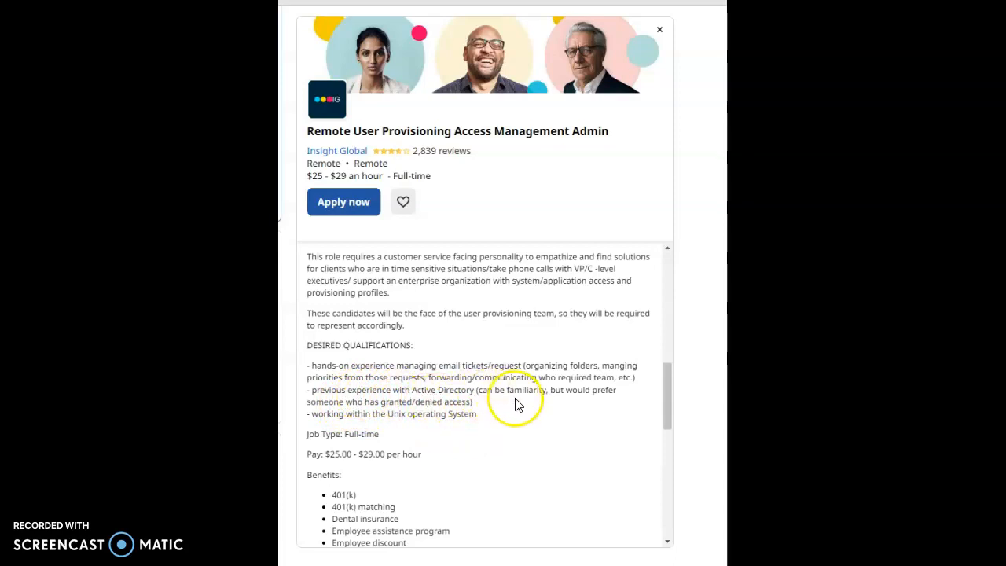
{"action": "mouse_move", "coordinate": [566, 406]}
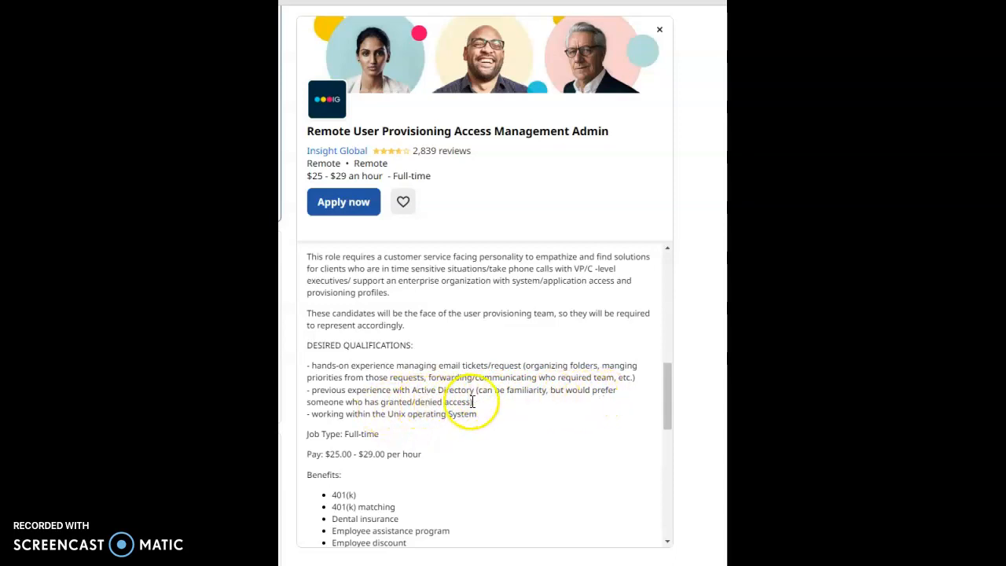
{"action": "mouse_move", "coordinate": [374, 428]}
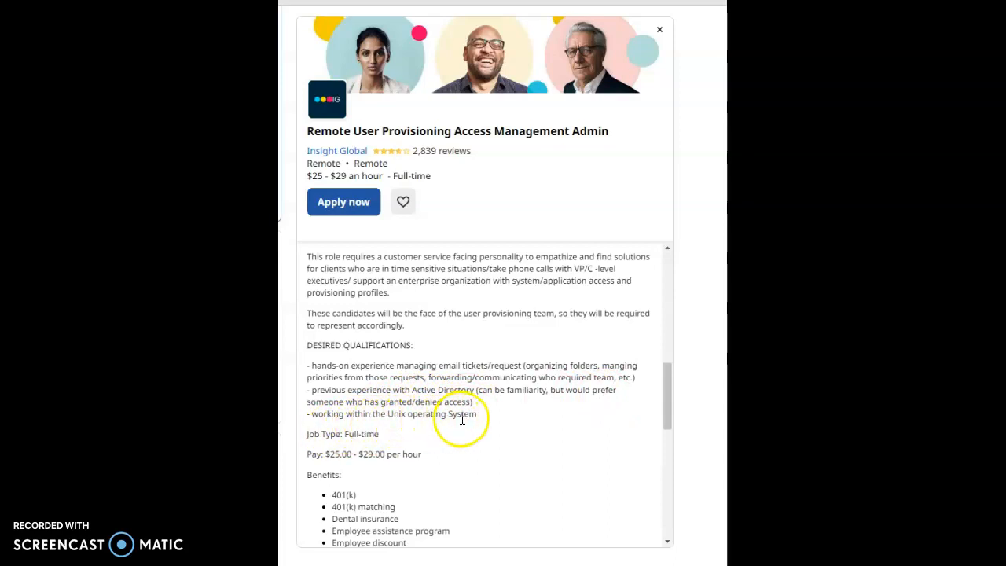
{"action": "scroll", "scroll_direction": "down", "scroll_amount": 3}
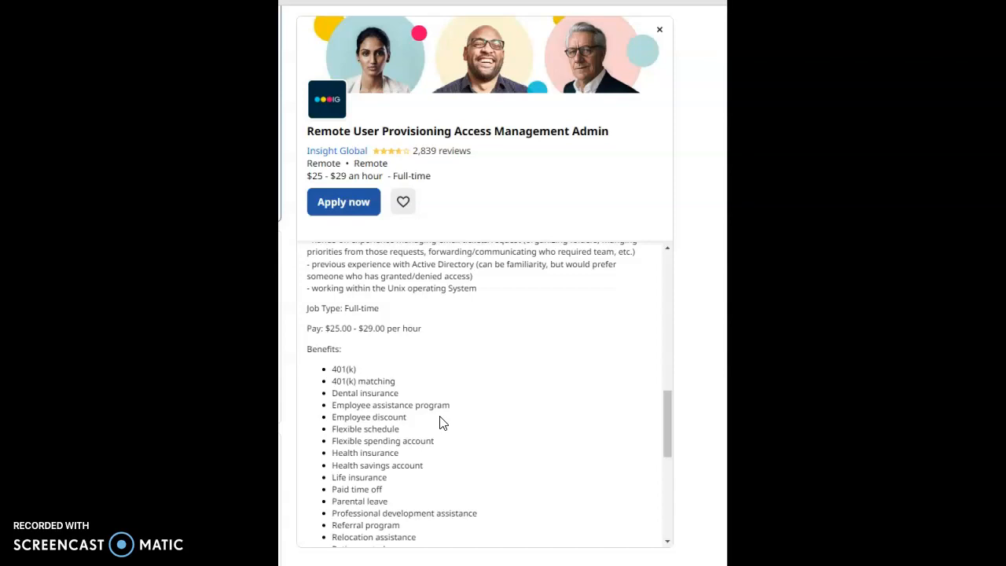
{"action": "scroll", "scroll_direction": "down", "scroll_amount": 3}
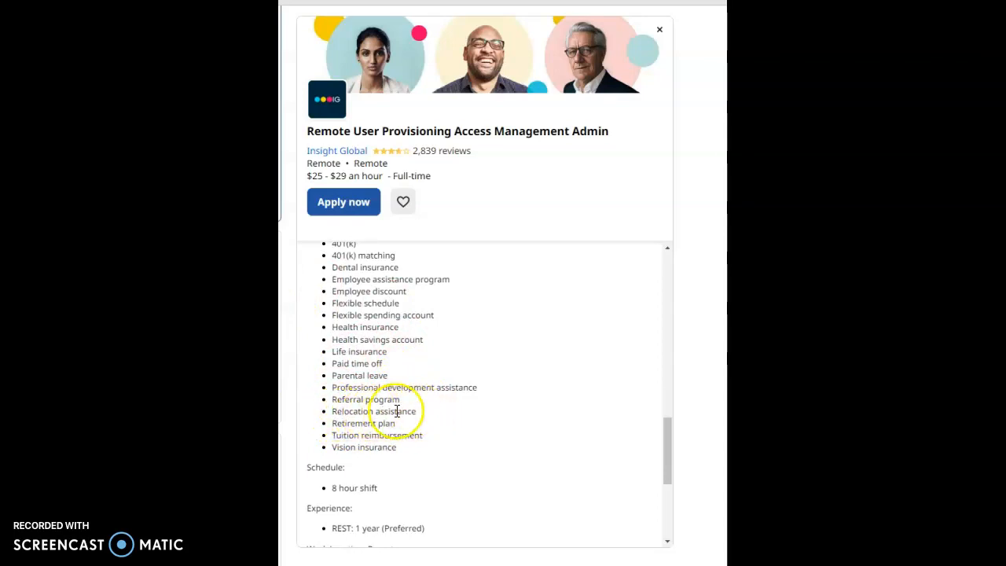
{"action": "mouse_move", "coordinate": [374, 386]}
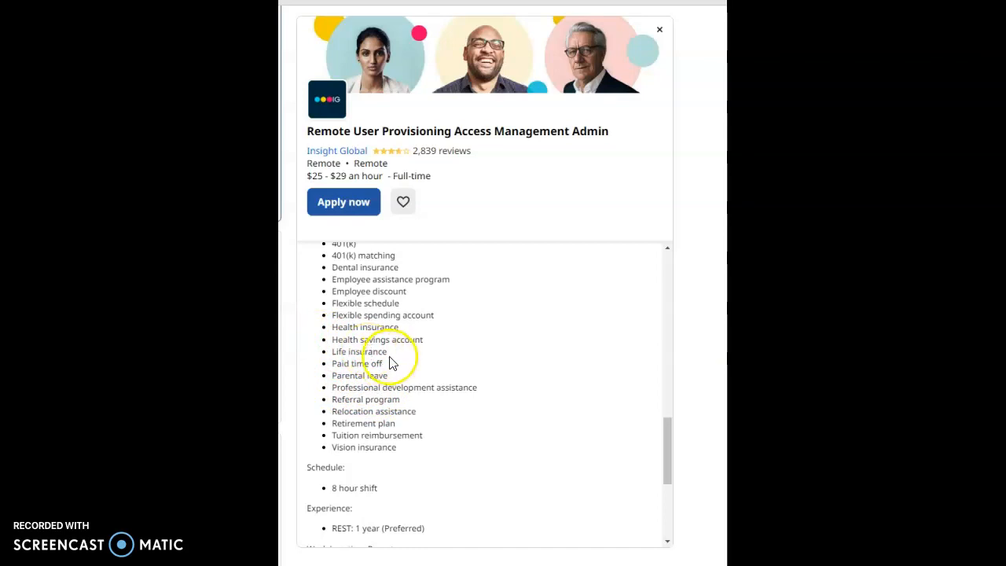
{"action": "mouse_move", "coordinate": [421, 292]}
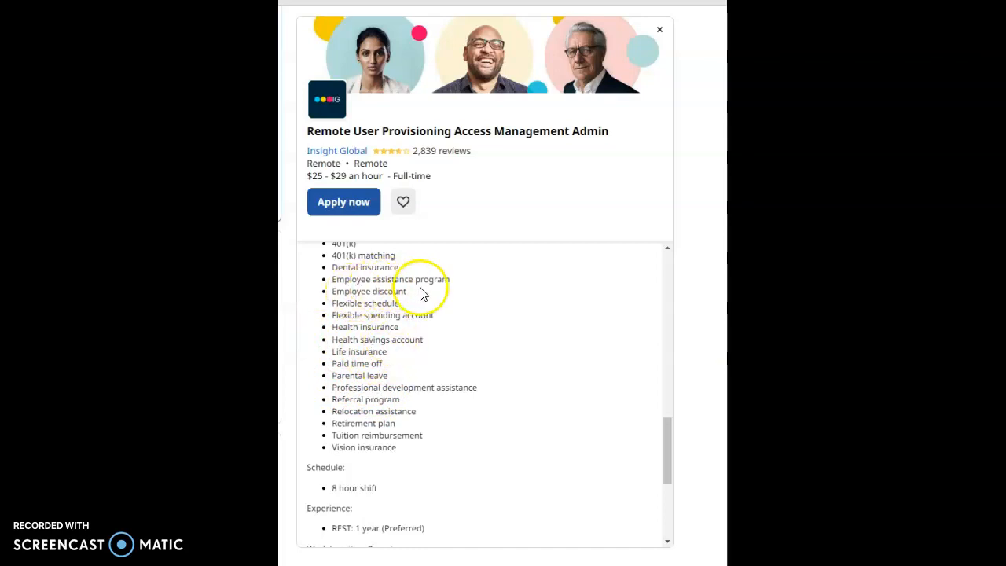
{"action": "mouse_move", "coordinate": [369, 301]}
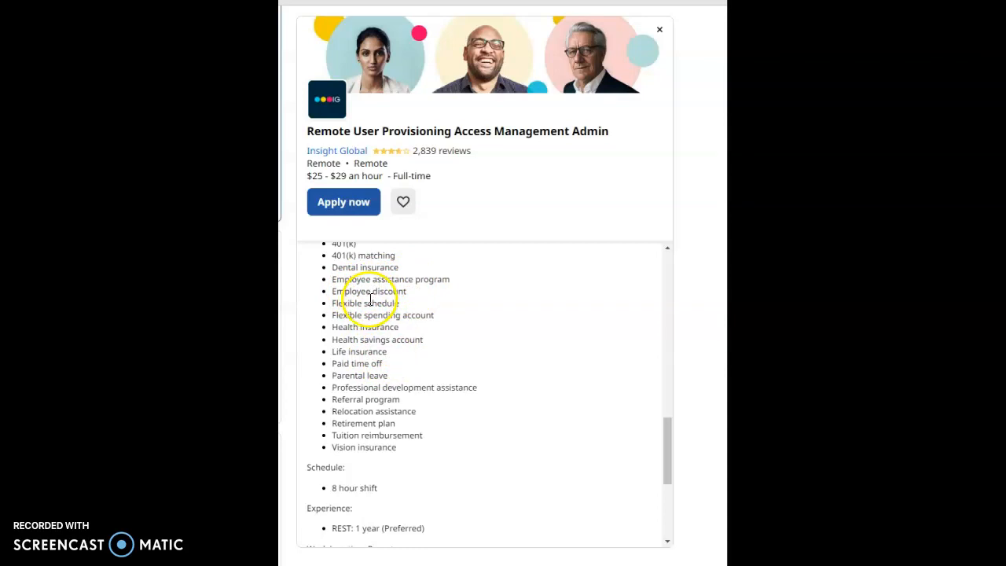
Scroll to the Schedule, Experience, Hiring Insights and Posted Today job activity.
{"action": "scroll", "scroll_direction": "down", "scroll_amount": 3}
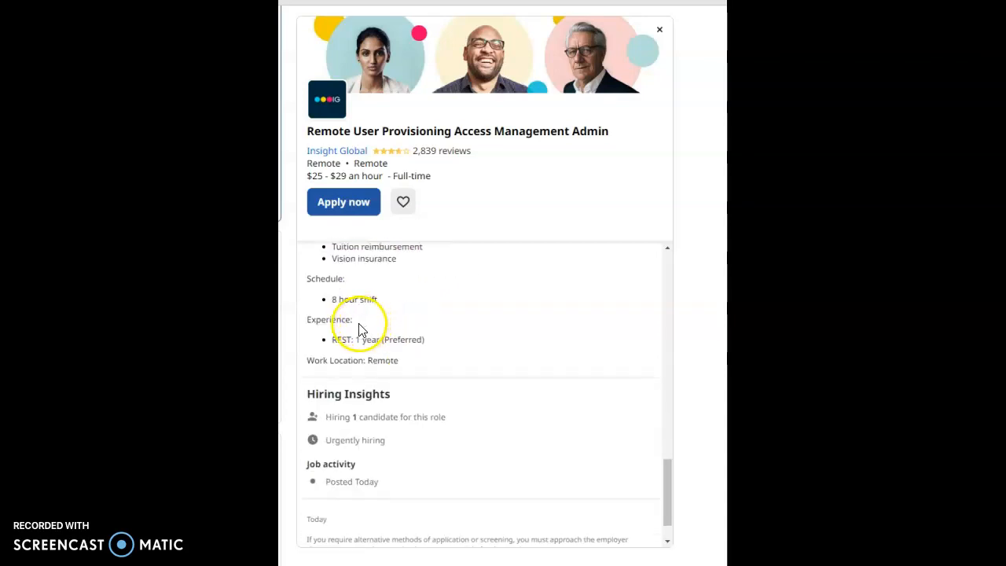
{"action": "mouse_move", "coordinate": [380, 302]}
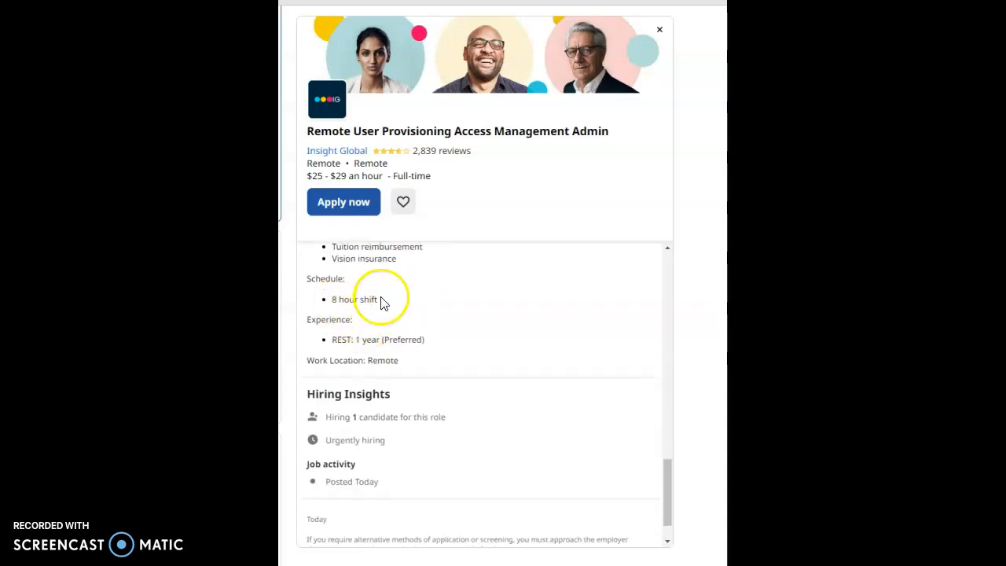
{"action": "mouse_move", "coordinate": [368, 313]}
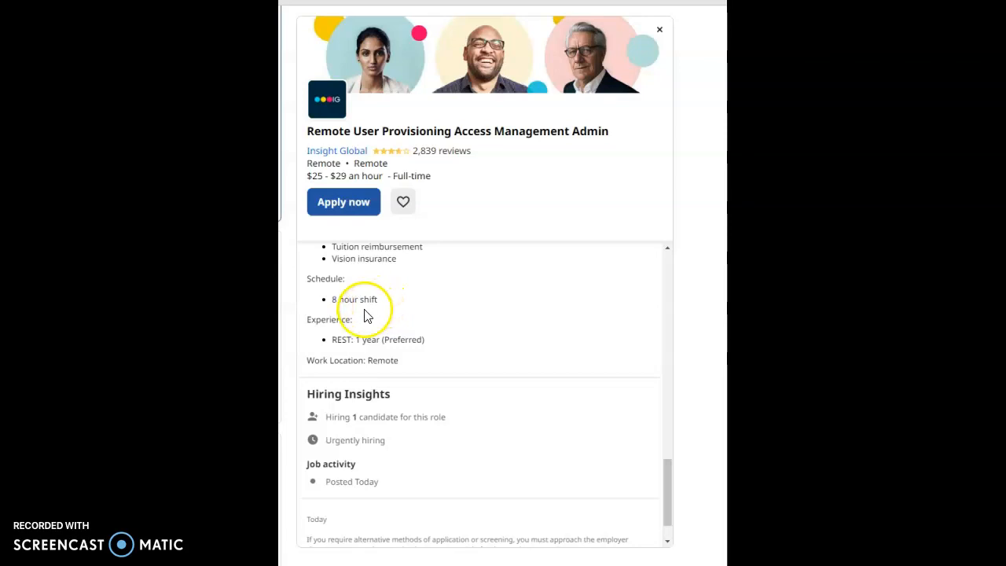
{"action": "mouse_move", "coordinate": [350, 344]}
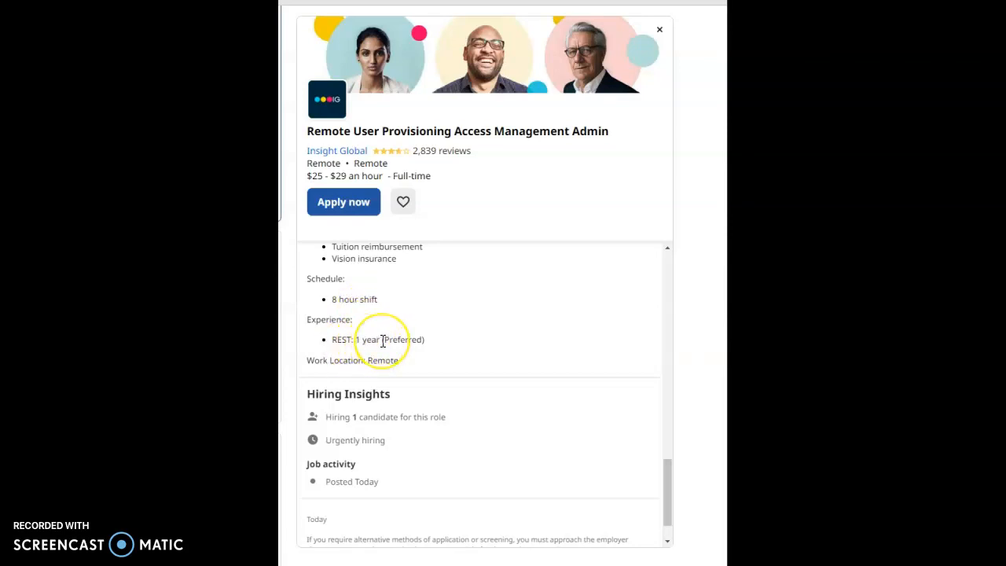
{"action": "scroll", "scroll_direction": "down", "scroll_amount": 3}
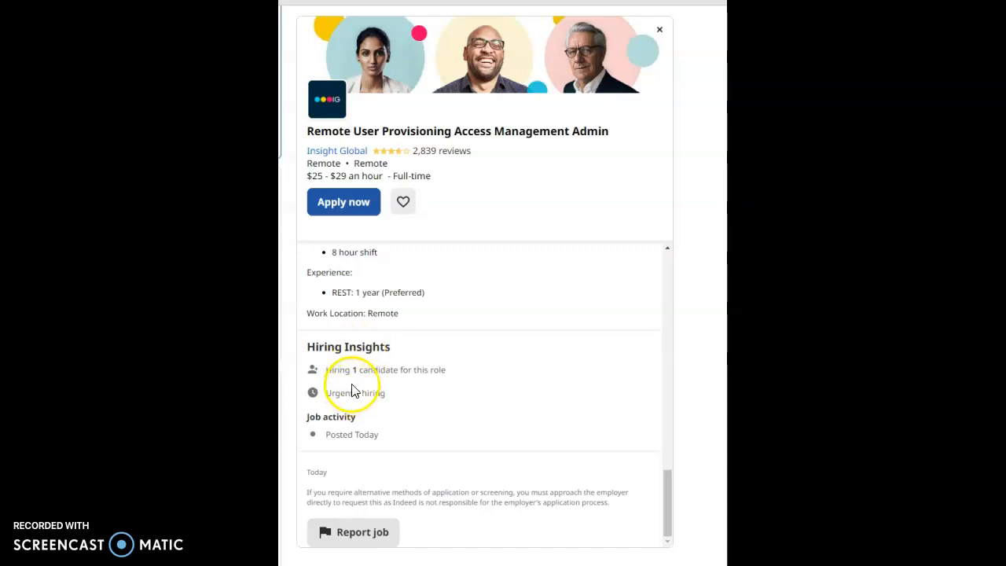
{"action": "mouse_move", "coordinate": [397, 409]}
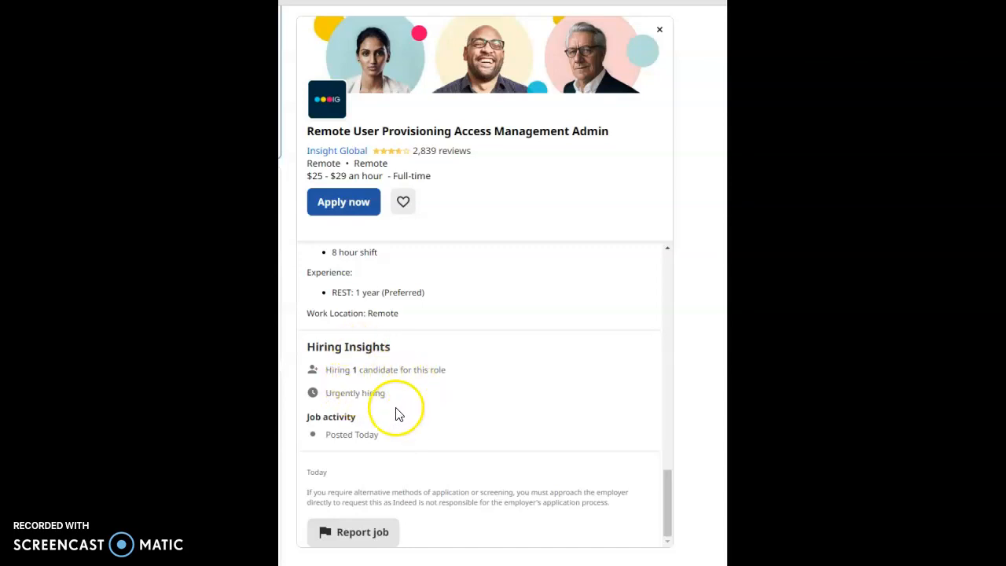
{"action": "mouse_move", "coordinate": [361, 433]}
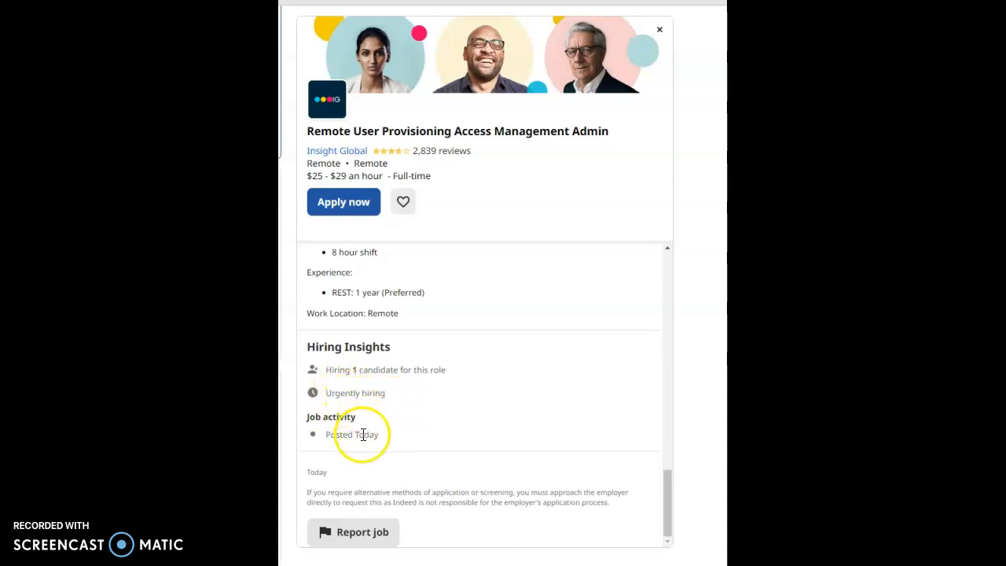
{"action": "mouse_move", "coordinate": [370, 425]}
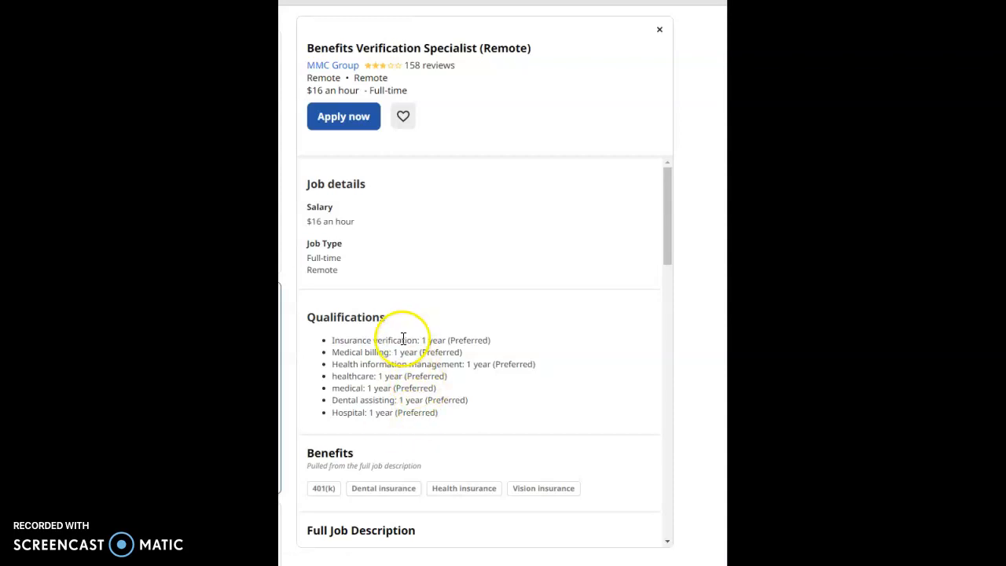
{"action": "mouse_move", "coordinate": [446, 383]}
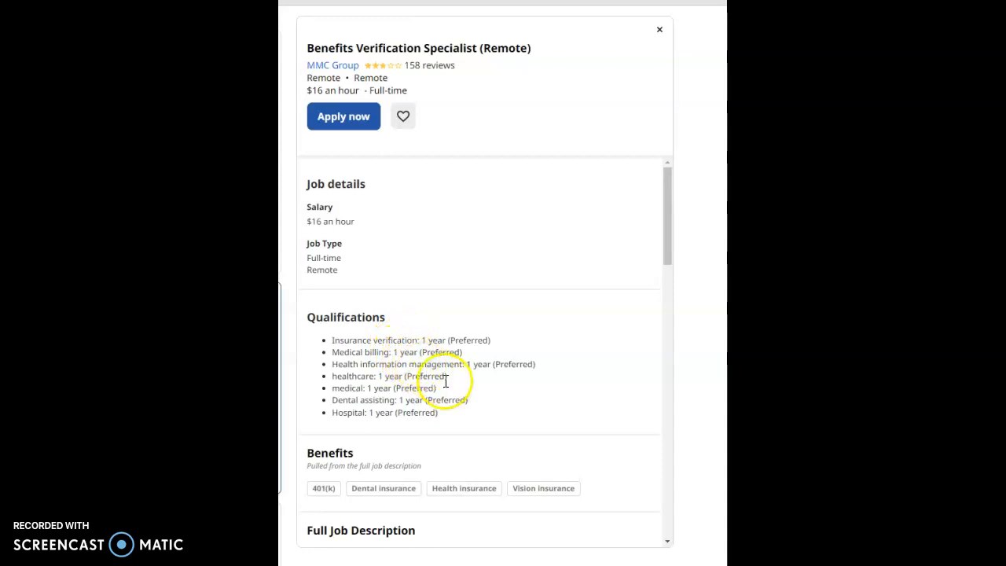
{"action": "mouse_move", "coordinate": [490, 402]}
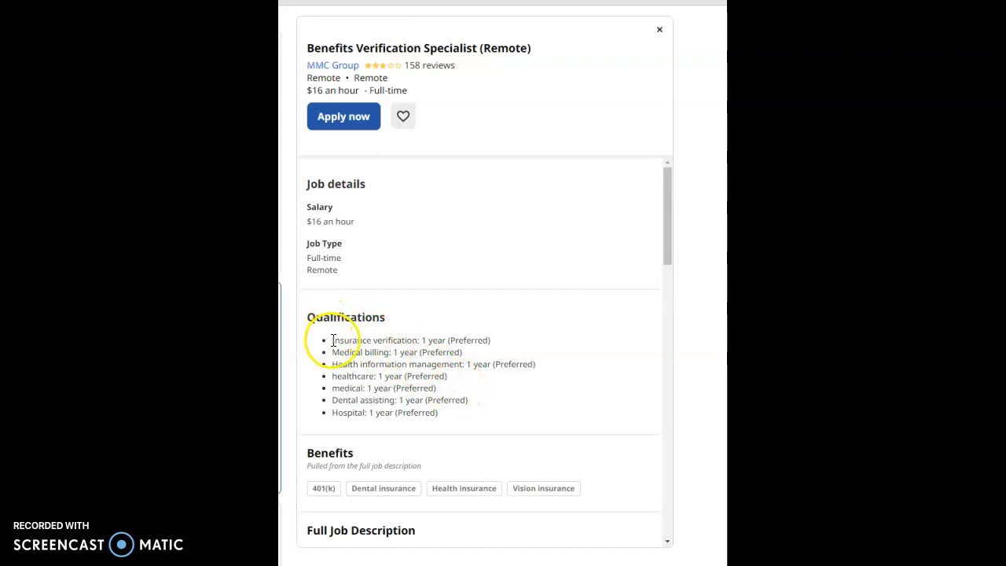
{"action": "mouse_move", "coordinate": [459, 339]}
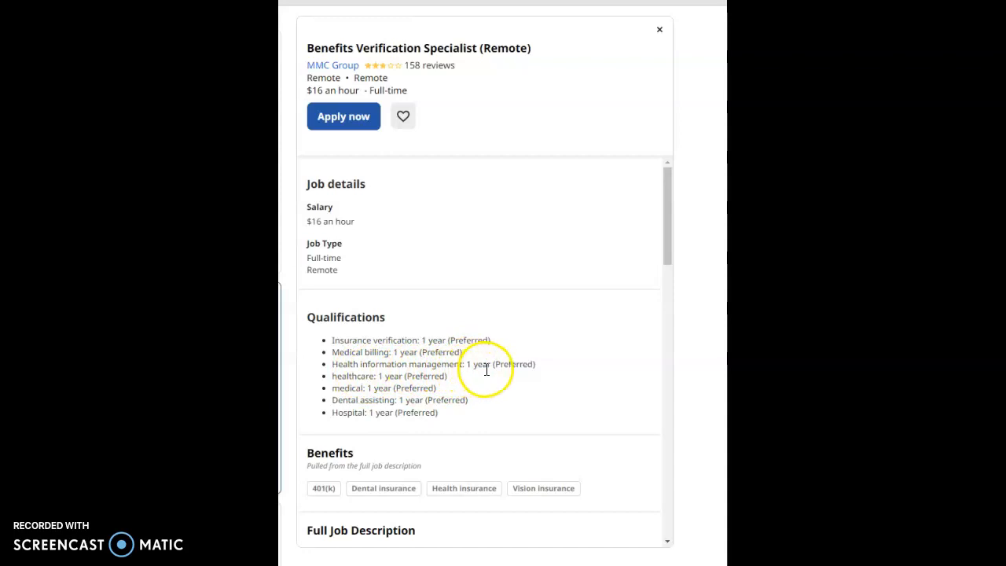
{"action": "mouse_move", "coordinate": [418, 372]}
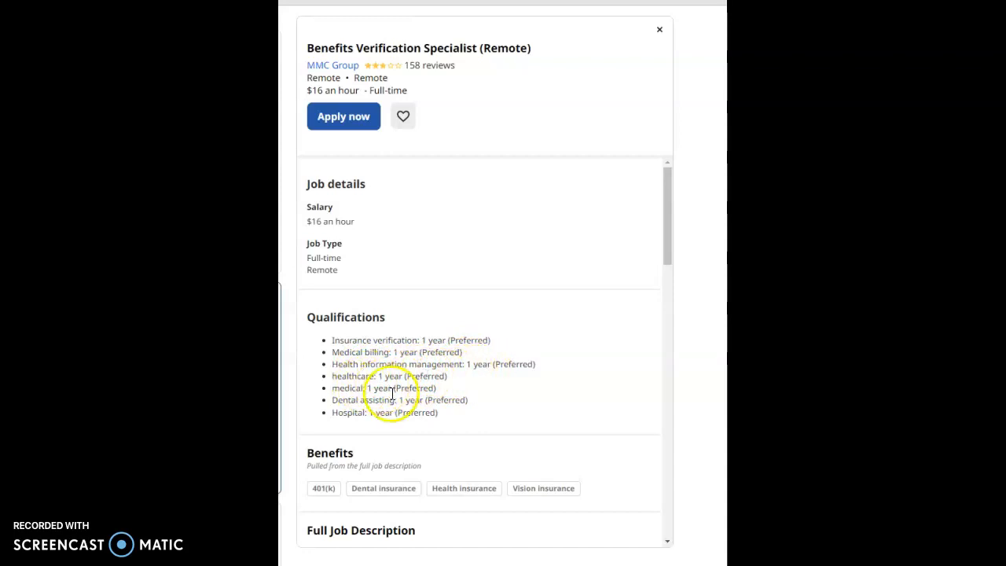
{"action": "mouse_move", "coordinate": [396, 402]}
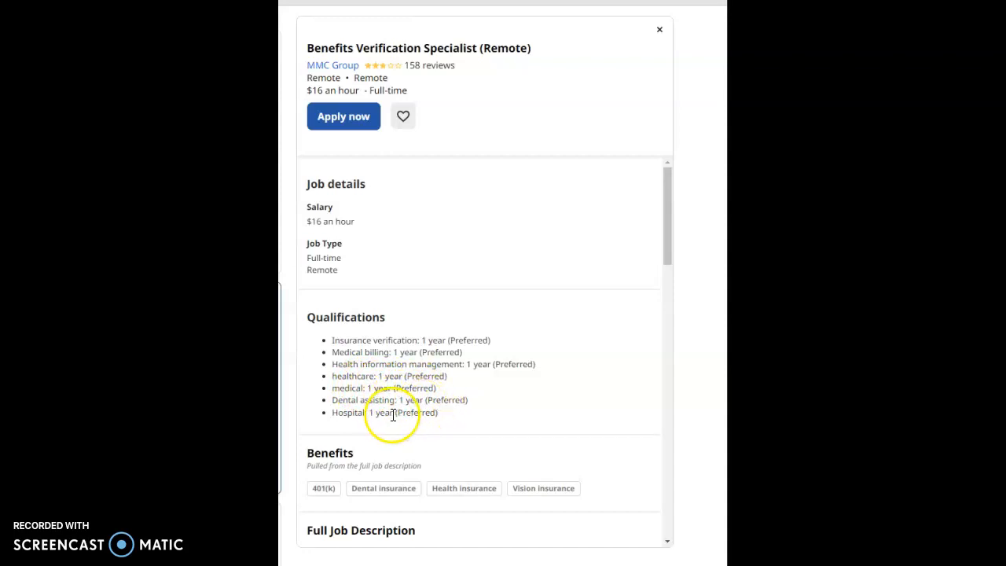
Scroll through the $16/hour Benefits Verification Specialist posting's qualifications, benefits and responsibilities.
{"action": "scroll", "scroll_direction": "down", "scroll_amount": 3}
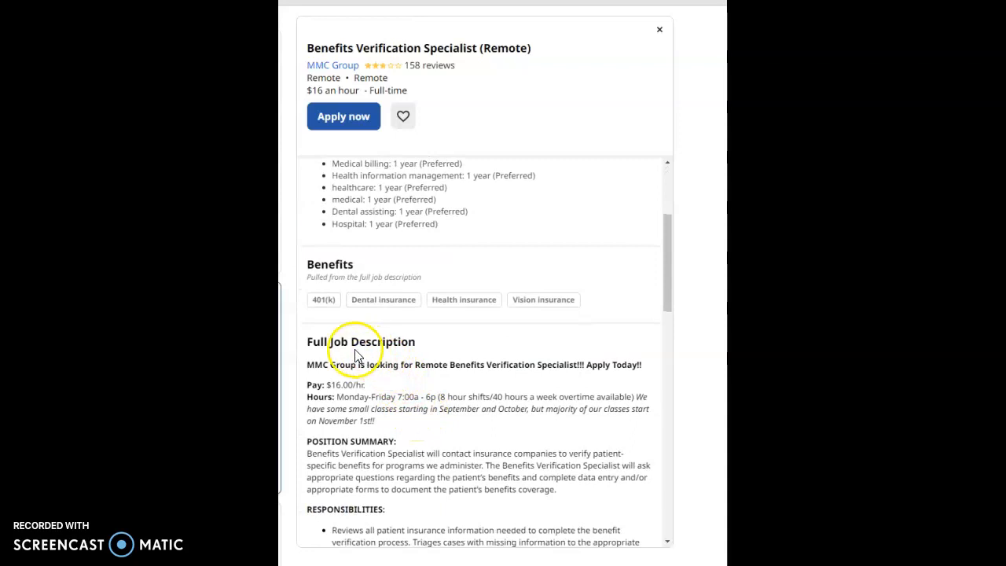
{"action": "mouse_move", "coordinate": [330, 311]}
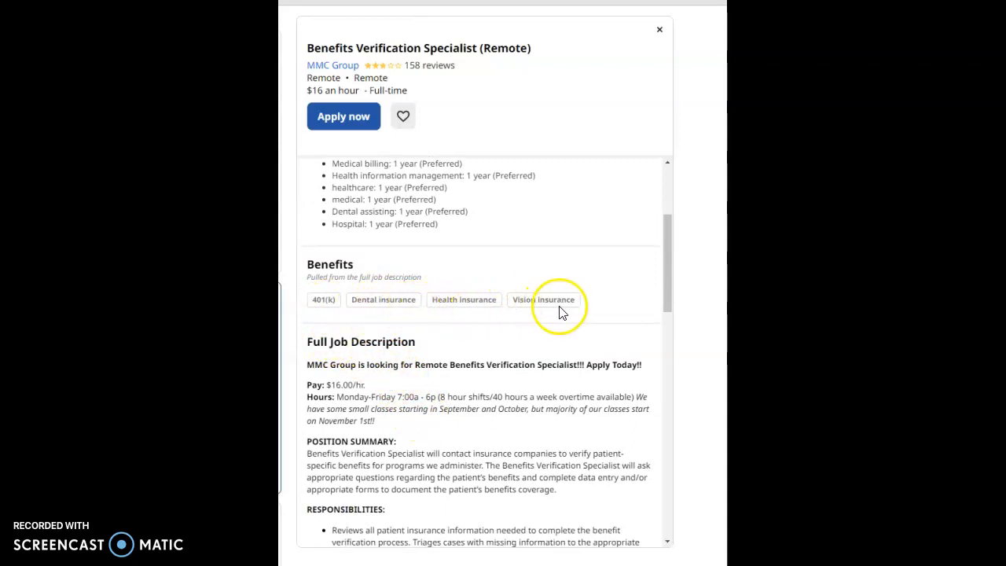
{"action": "scroll", "scroll_direction": "down", "scroll_amount": 3}
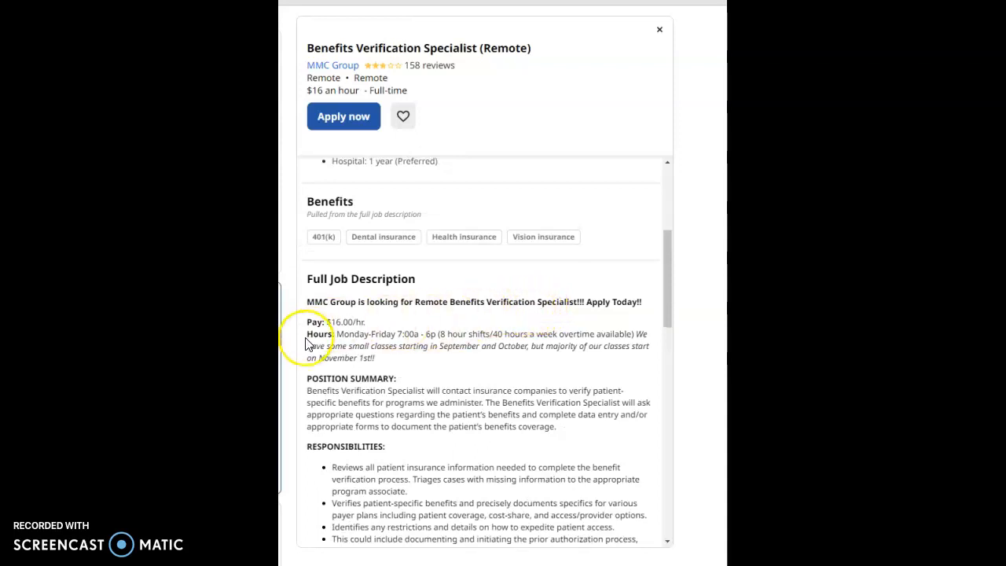
{"action": "mouse_move", "coordinate": [339, 336]}
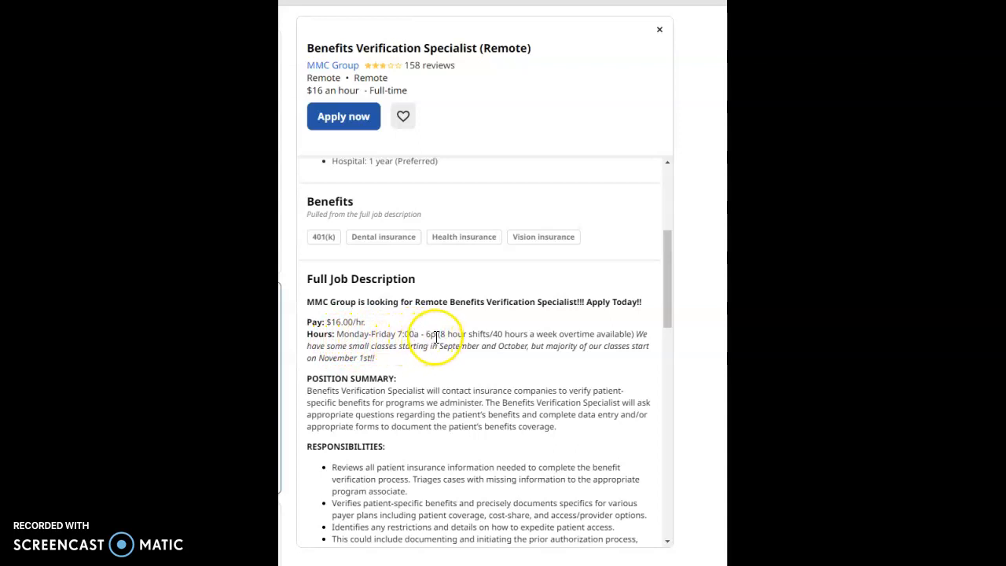
{"action": "mouse_move", "coordinate": [562, 343]}
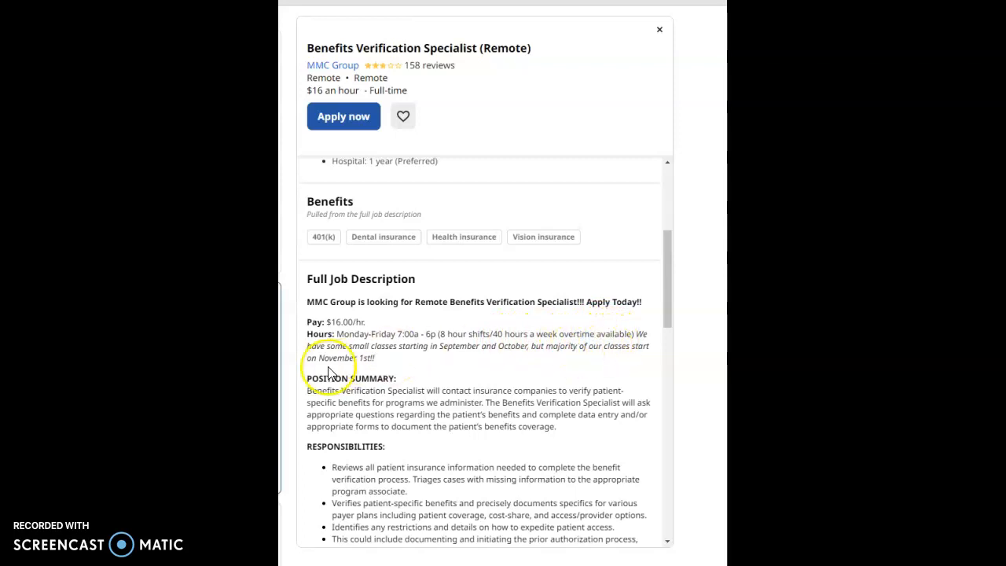
{"action": "mouse_move", "coordinate": [421, 360]}
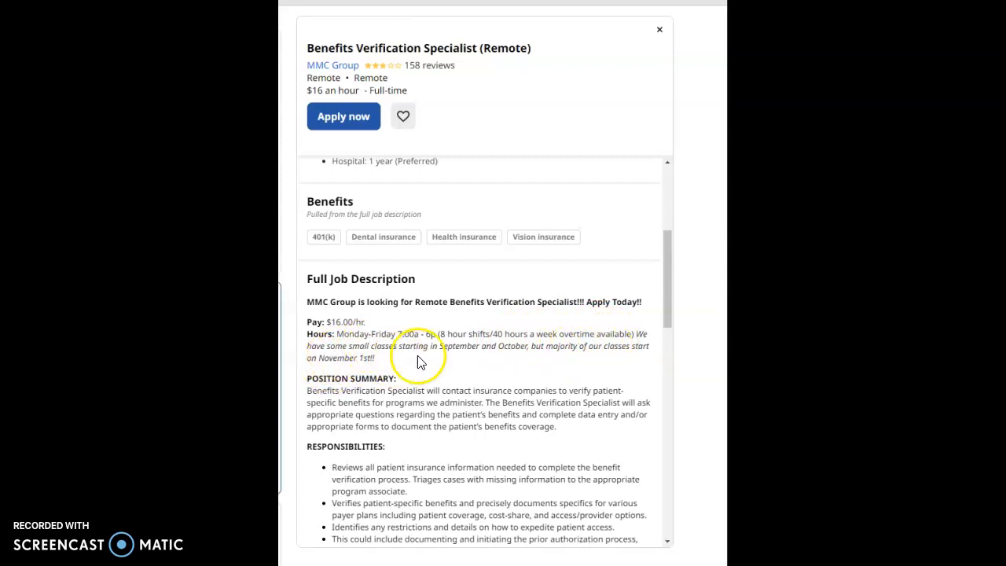
{"action": "mouse_move", "coordinate": [521, 351]}
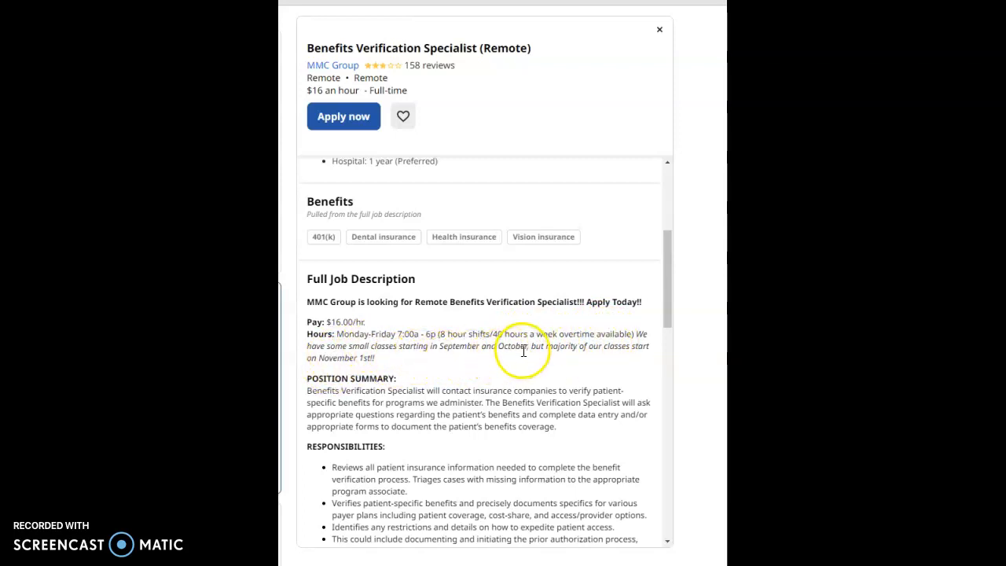
{"action": "mouse_move", "coordinate": [622, 352]}
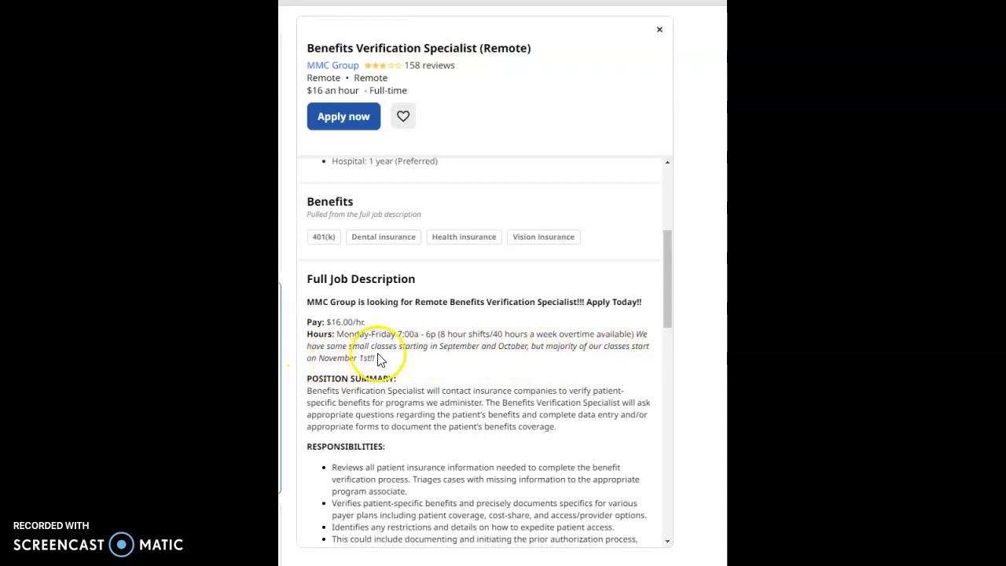
{"action": "scroll", "scroll_direction": "down", "scroll_amount": 3}
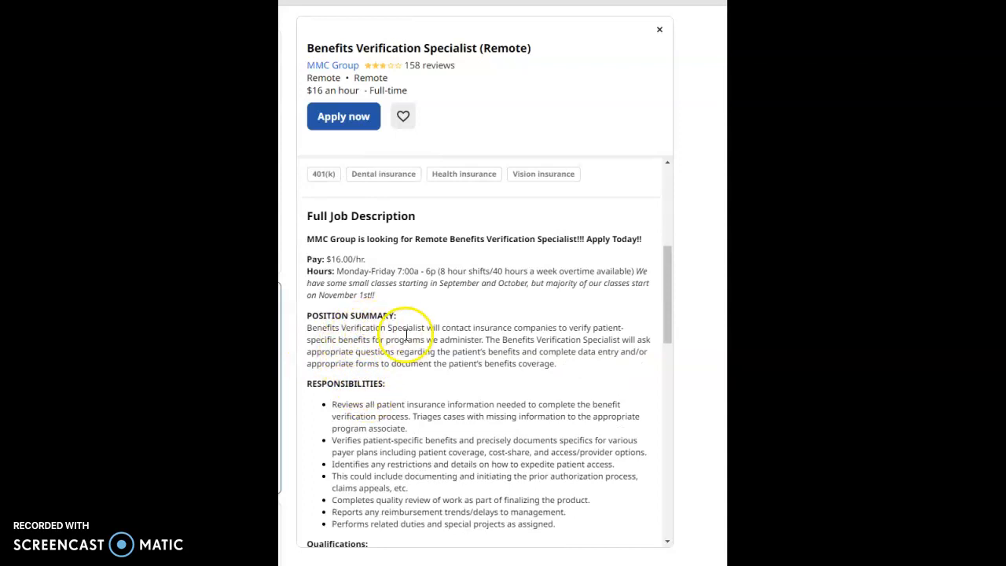
{"action": "mouse_move", "coordinate": [638, 355]}
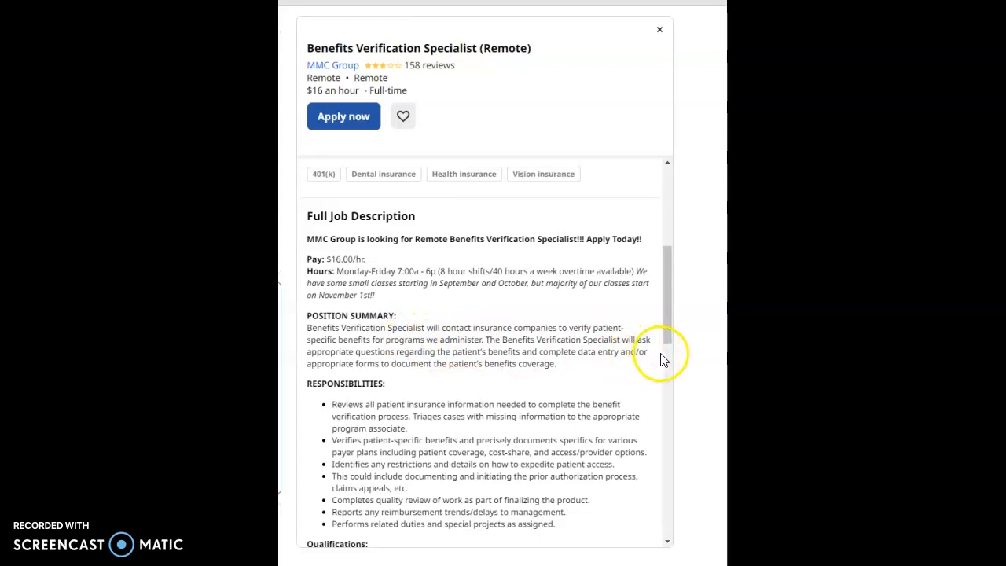
{"action": "mouse_move", "coordinate": [467, 333]}
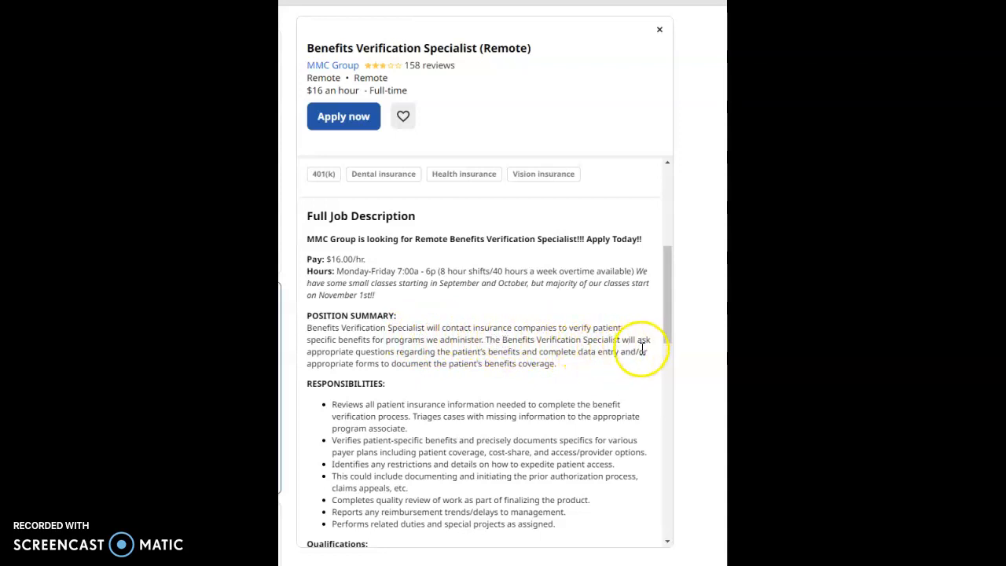
{"action": "mouse_move", "coordinate": [447, 352]}
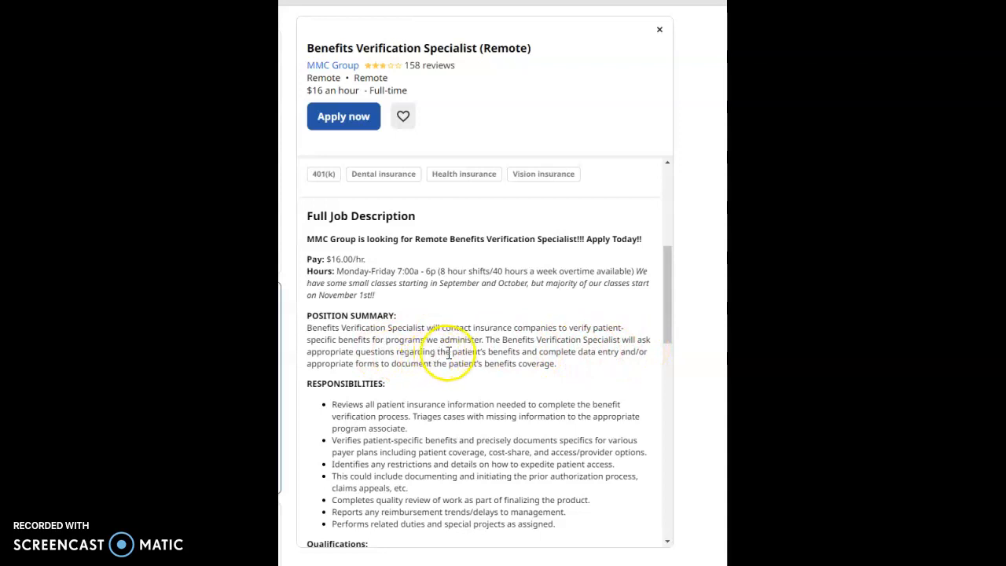
{"action": "mouse_move", "coordinate": [603, 352]}
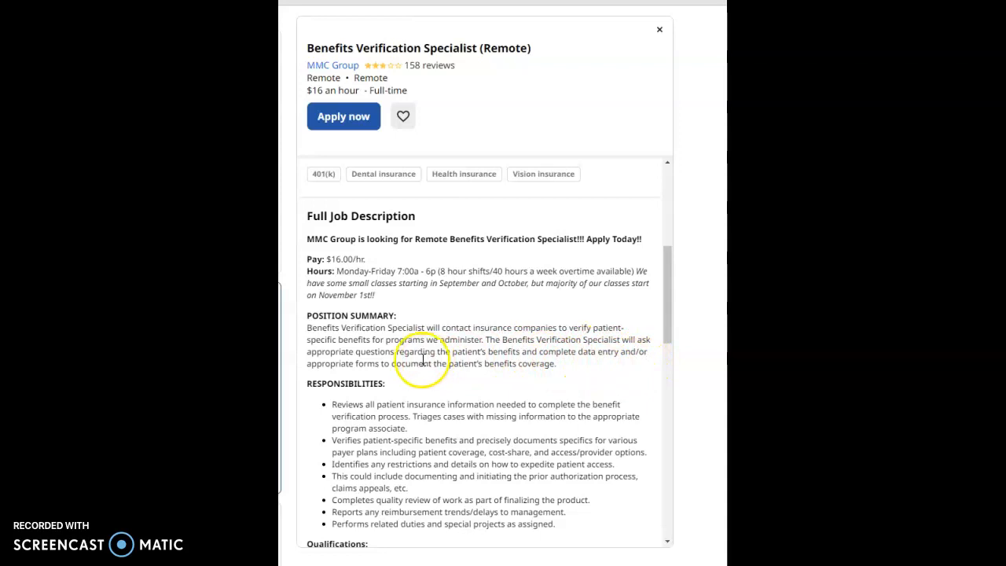
{"action": "mouse_move", "coordinate": [441, 364]}
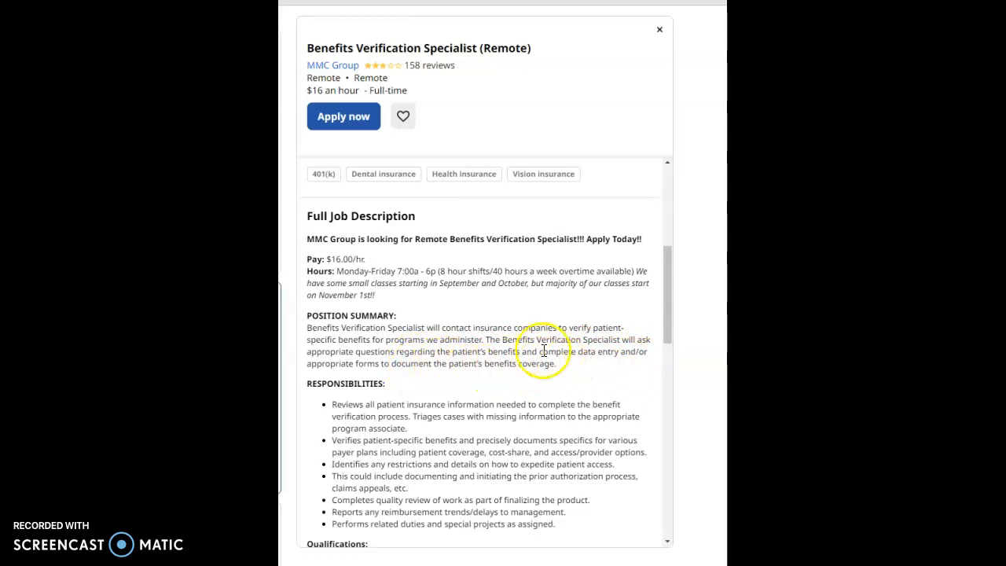
{"action": "scroll", "scroll_direction": "down", "scroll_amount": 3}
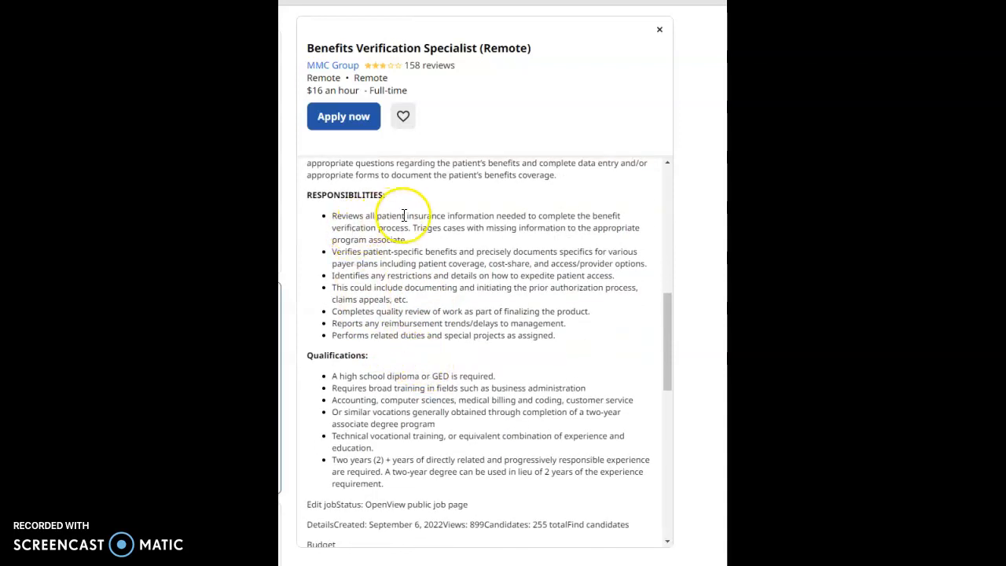
{"action": "mouse_move", "coordinate": [578, 233]}
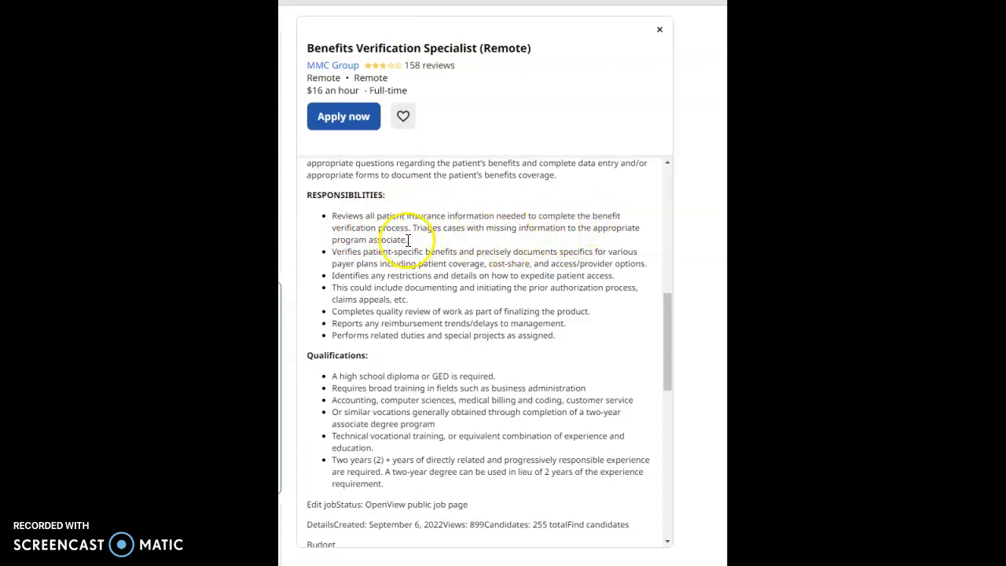
{"action": "mouse_move", "coordinate": [462, 229]}
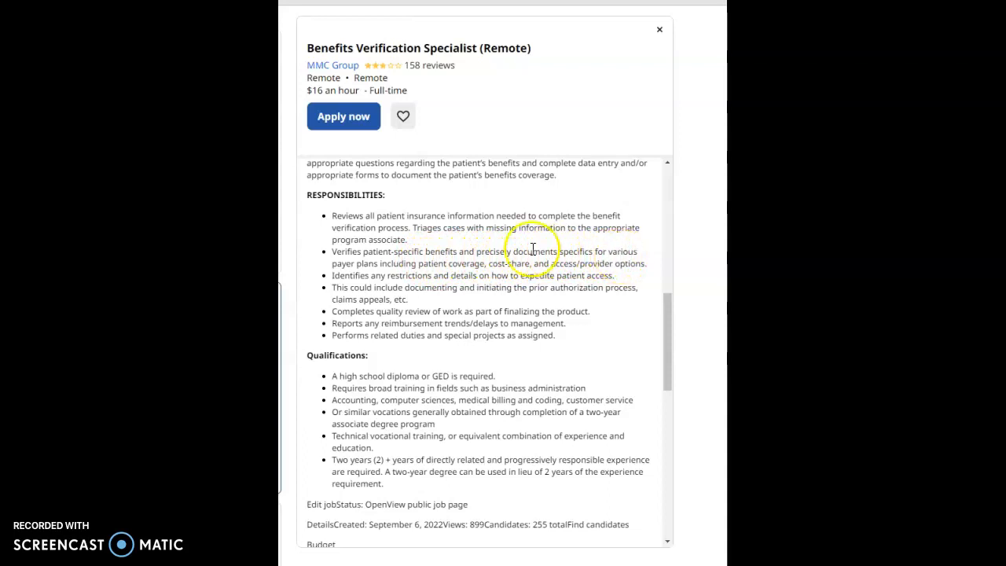
{"action": "mouse_move", "coordinate": [381, 264]}
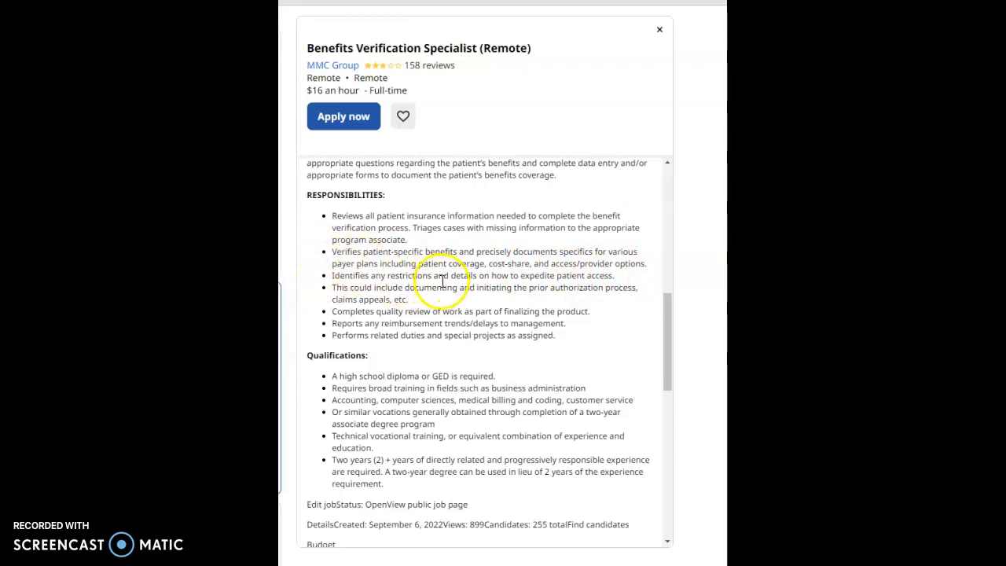
{"action": "mouse_move", "coordinate": [493, 283]}
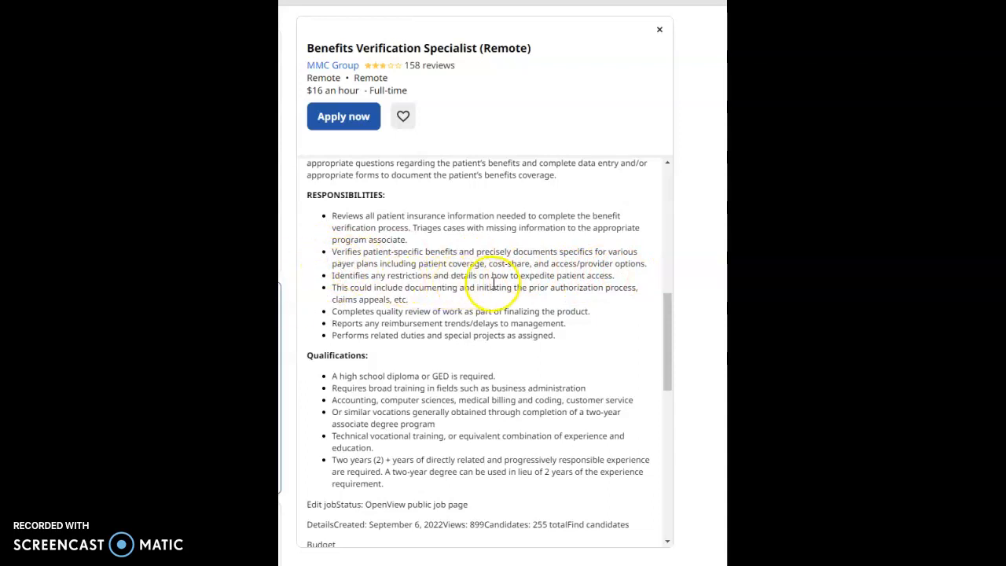
{"action": "mouse_move", "coordinate": [610, 280]}
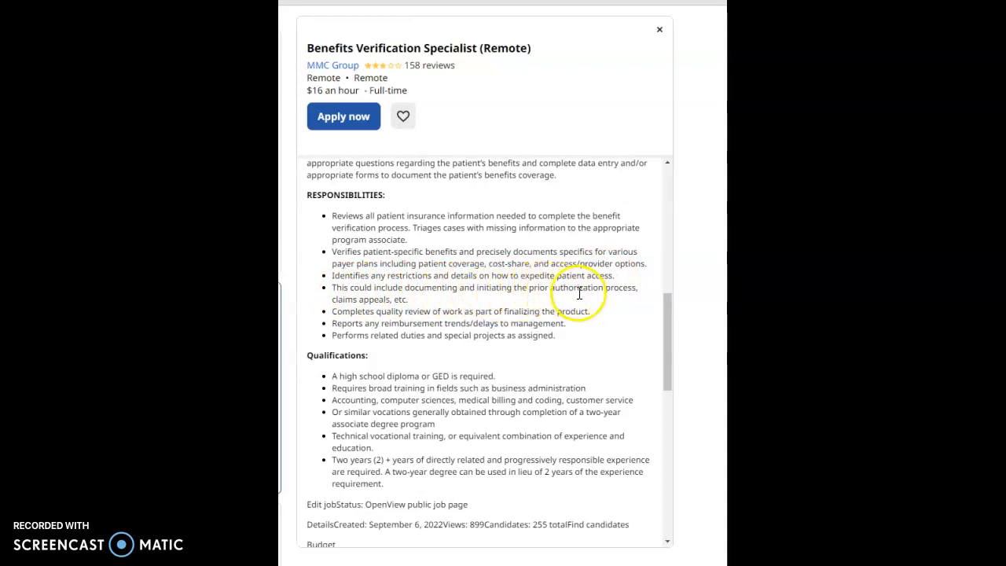
{"action": "mouse_move", "coordinate": [396, 299]}
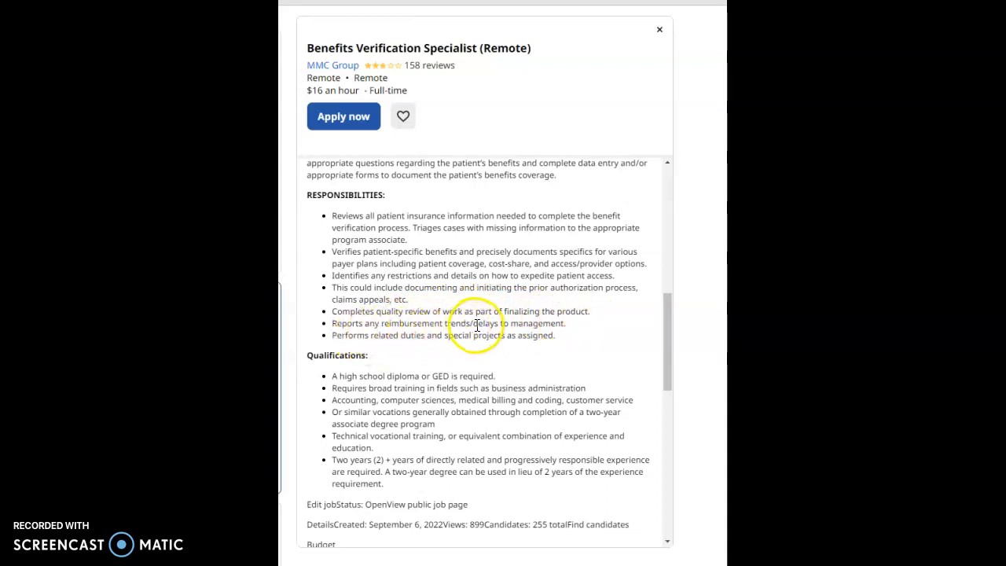
{"action": "mouse_move", "coordinate": [547, 320]}
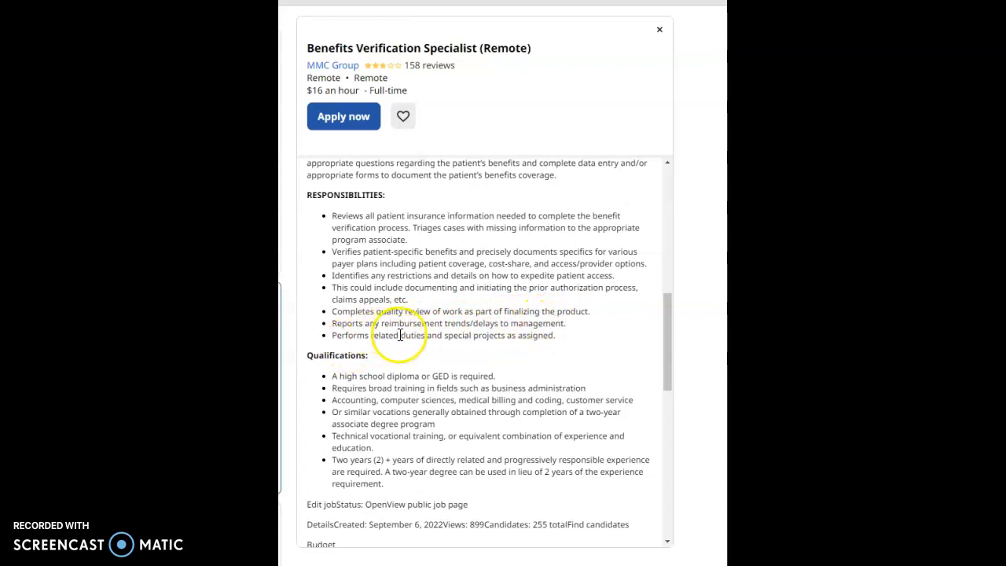
{"action": "mouse_move", "coordinate": [462, 335]}
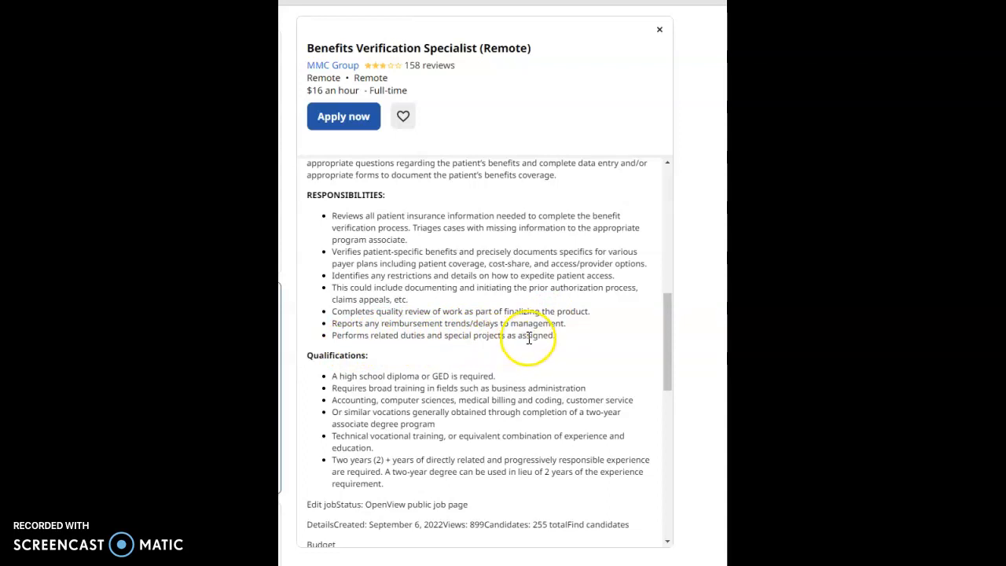
{"action": "scroll", "scroll_direction": "down", "scroll_amount": 3}
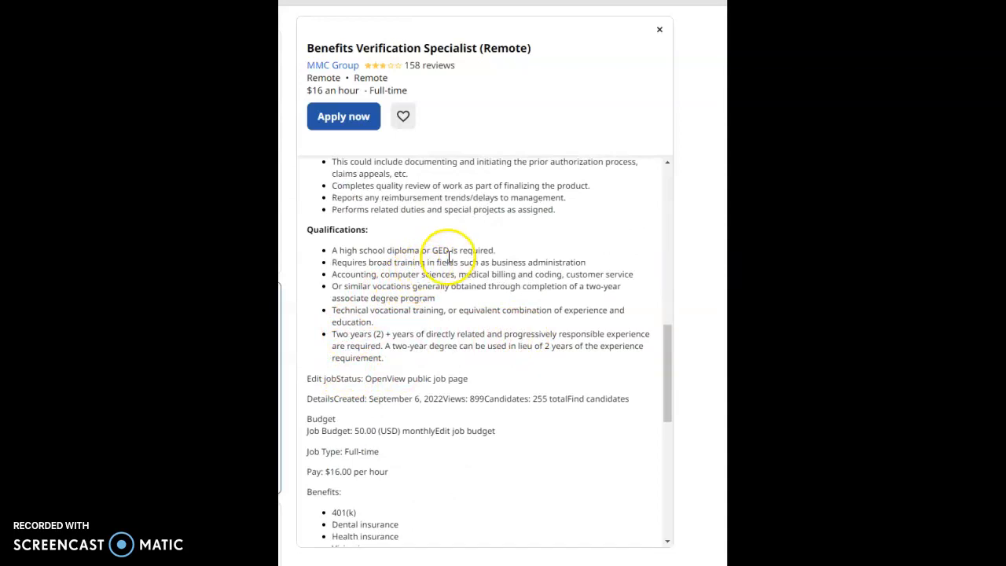
{"action": "mouse_move", "coordinate": [390, 270]}
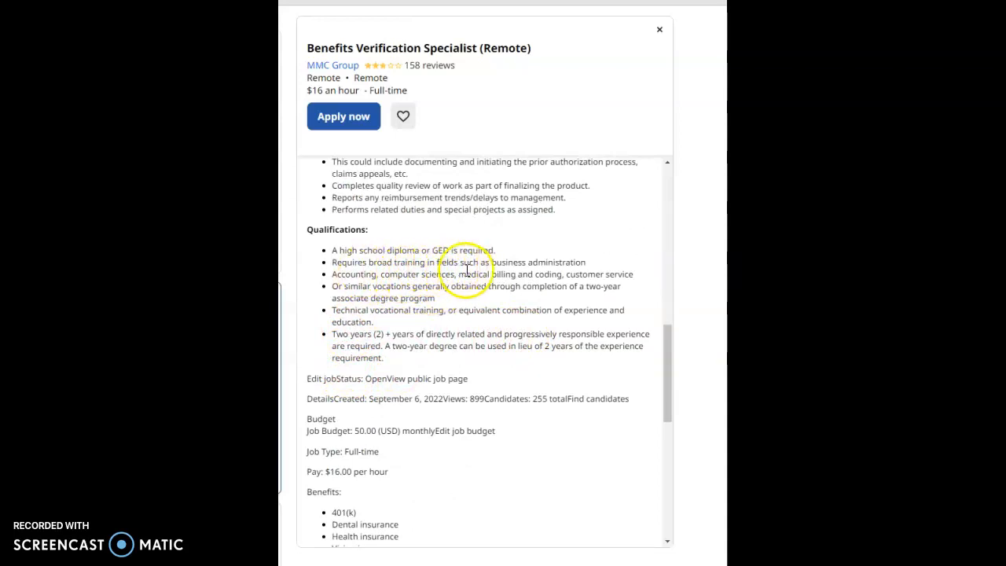
{"action": "mouse_move", "coordinate": [560, 268]}
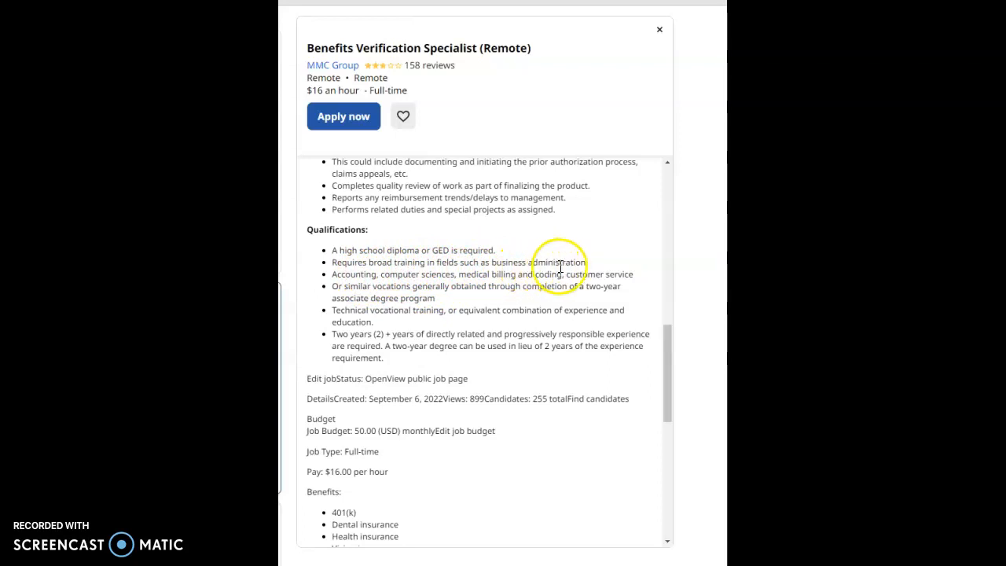
{"action": "mouse_move", "coordinate": [446, 278]}
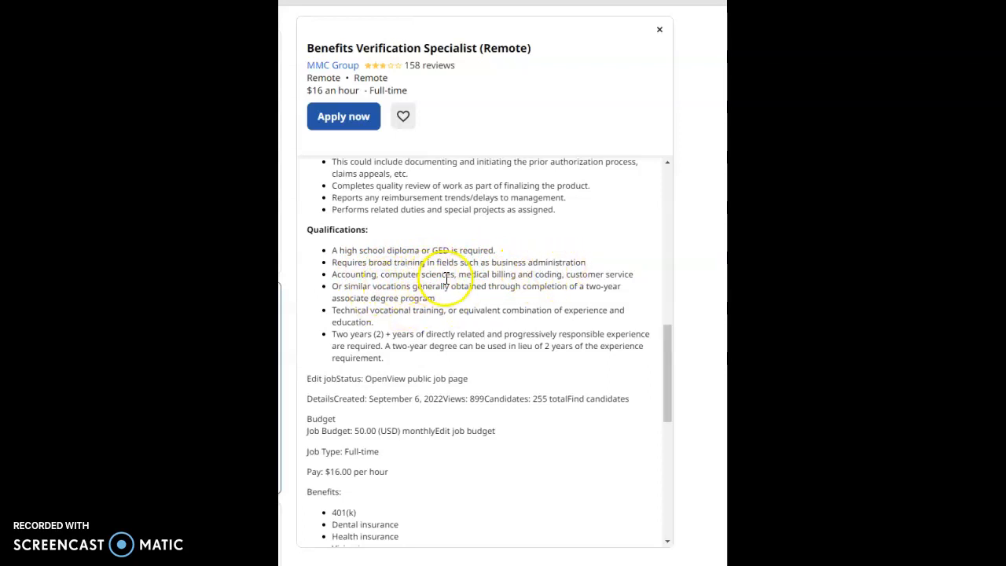
{"action": "mouse_move", "coordinate": [503, 276]}
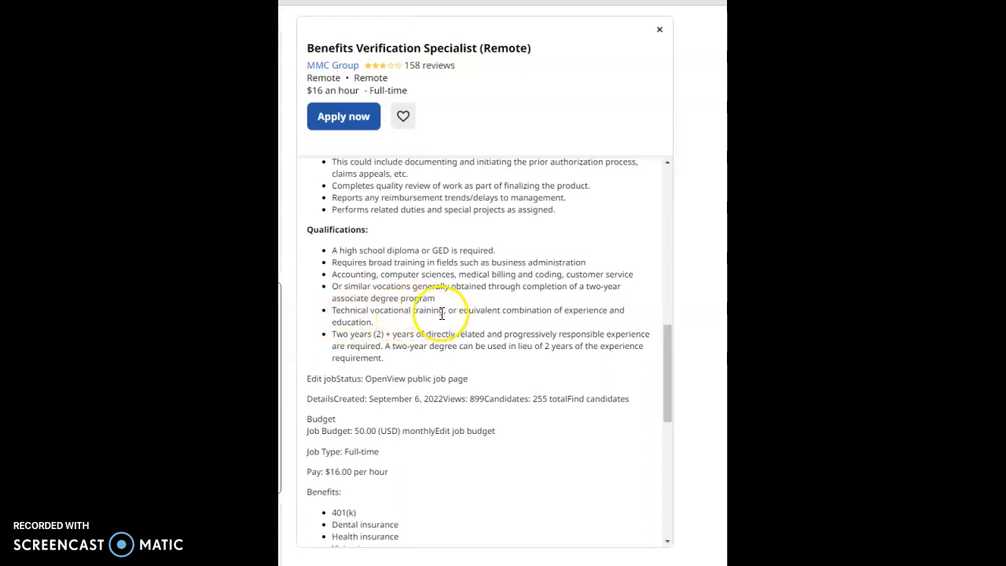
{"action": "mouse_move", "coordinate": [545, 316]}
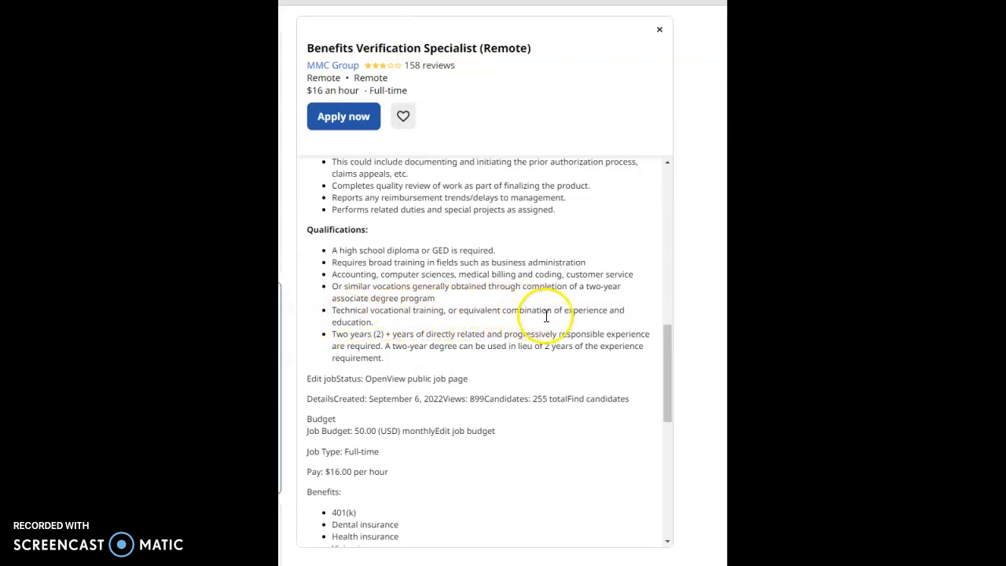
{"action": "mouse_move", "coordinate": [383, 306]}
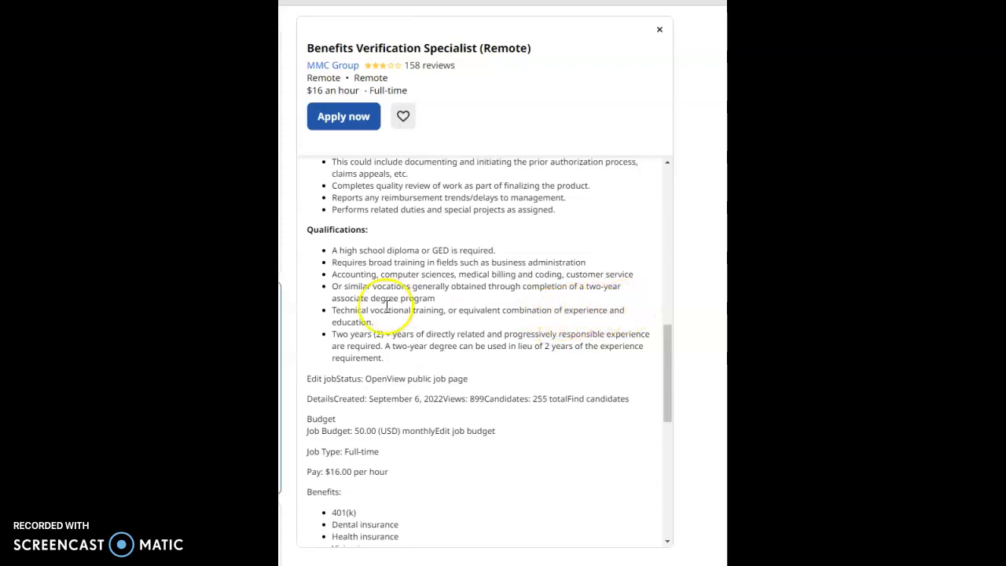
{"action": "mouse_move", "coordinate": [406, 336]}
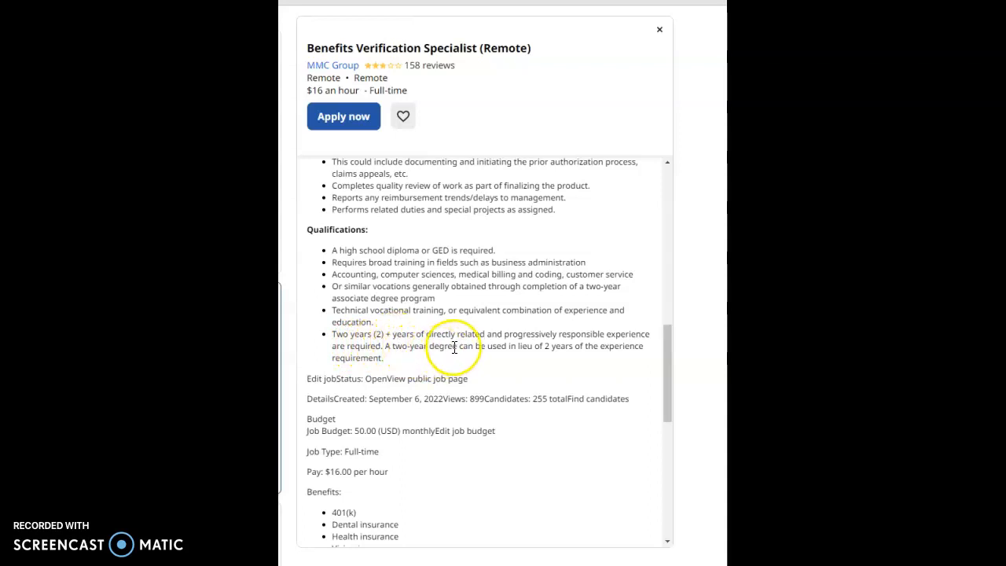
{"action": "mouse_move", "coordinate": [549, 345]}
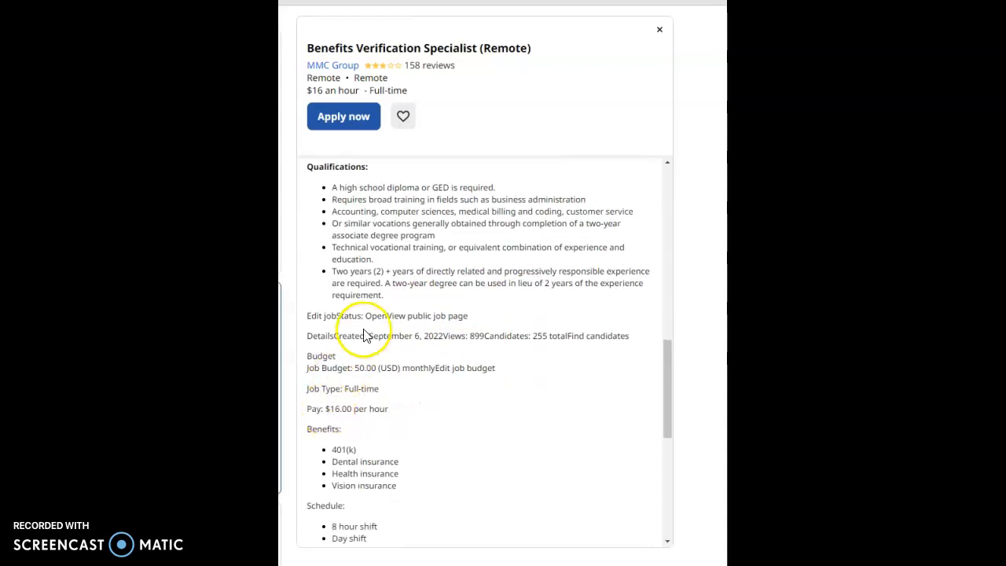
{"action": "mouse_move", "coordinate": [443, 319]}
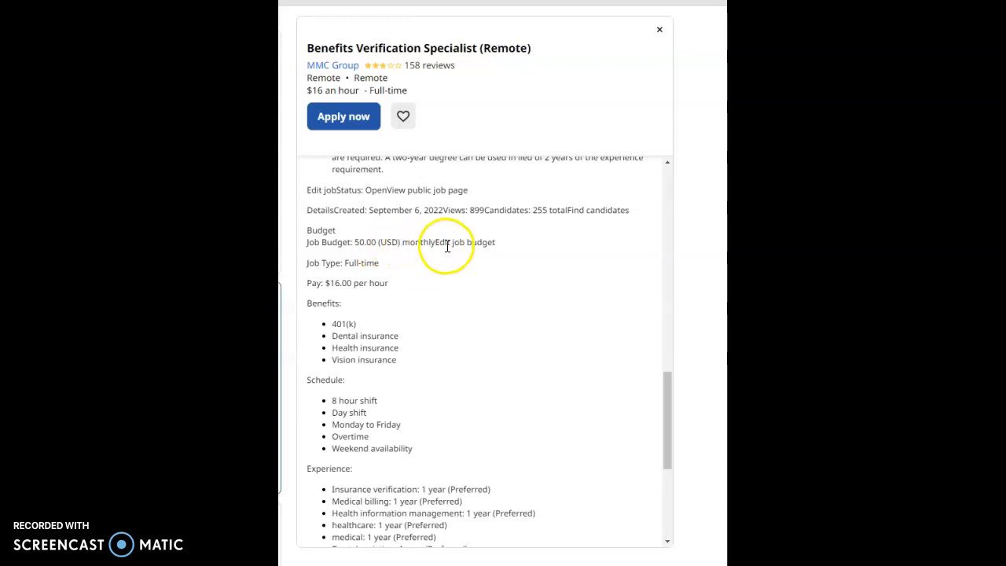
{"action": "mouse_move", "coordinate": [412, 371]}
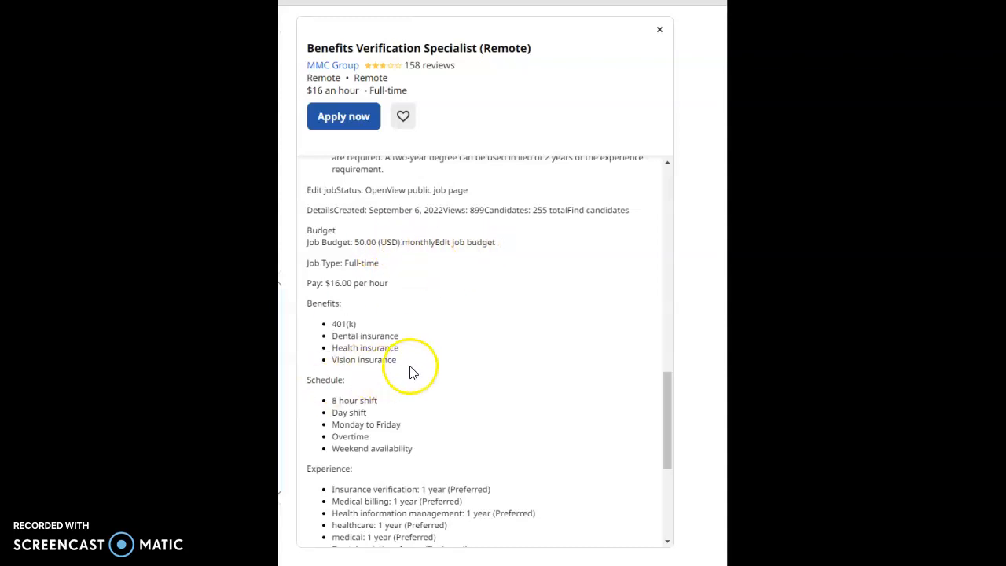
{"action": "mouse_move", "coordinate": [528, 252]}
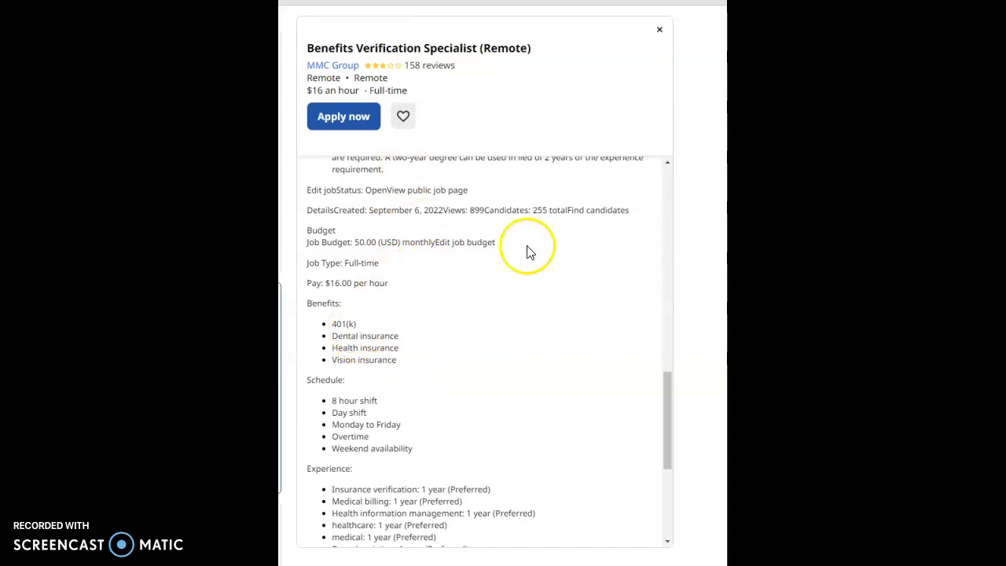
Scroll down to the preferred experience list and the Remote work location.
{"action": "scroll", "scroll_direction": "down", "scroll_amount": 3}
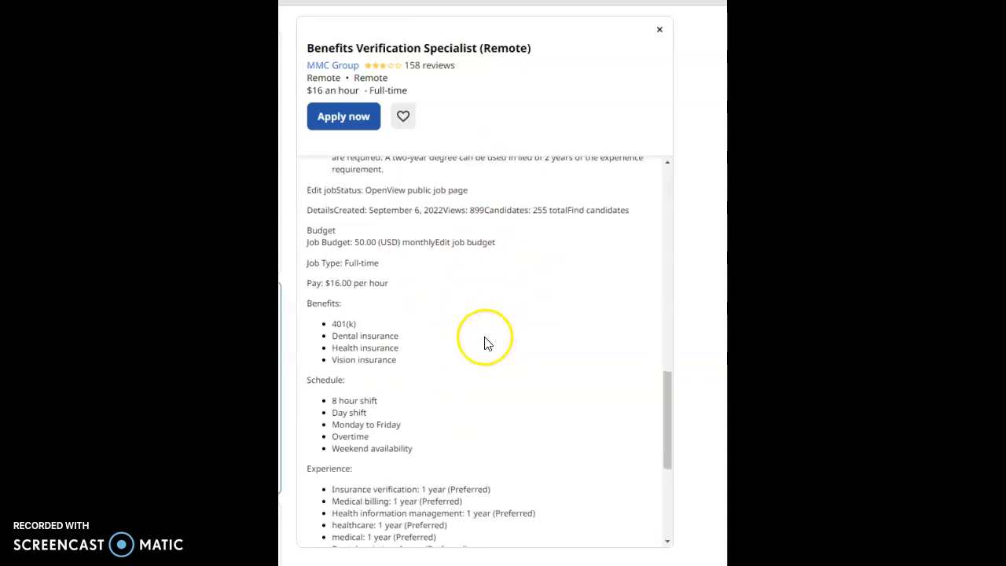
{"action": "scroll", "scroll_direction": "down", "scroll_amount": 3}
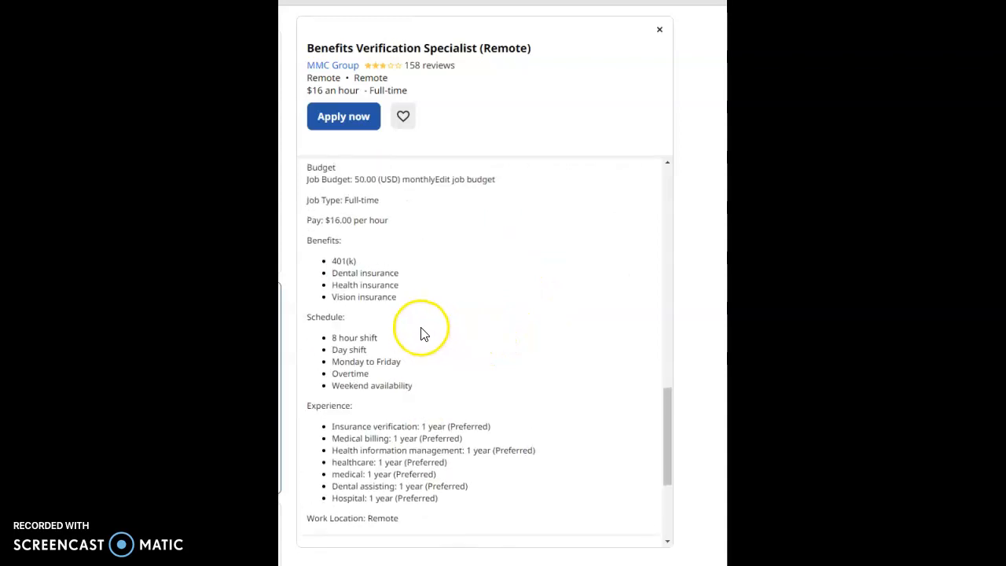
{"action": "mouse_move", "coordinate": [330, 342]}
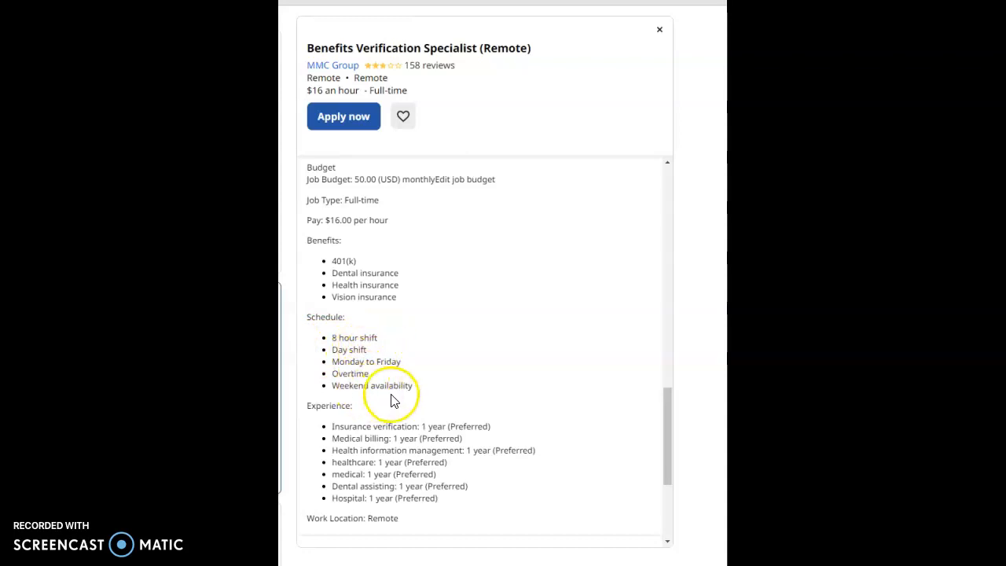
Scroll to Hiring Insights showing ongoing need, urgently hiring and Posted Today.
{"action": "scroll", "scroll_direction": "down", "scroll_amount": 3}
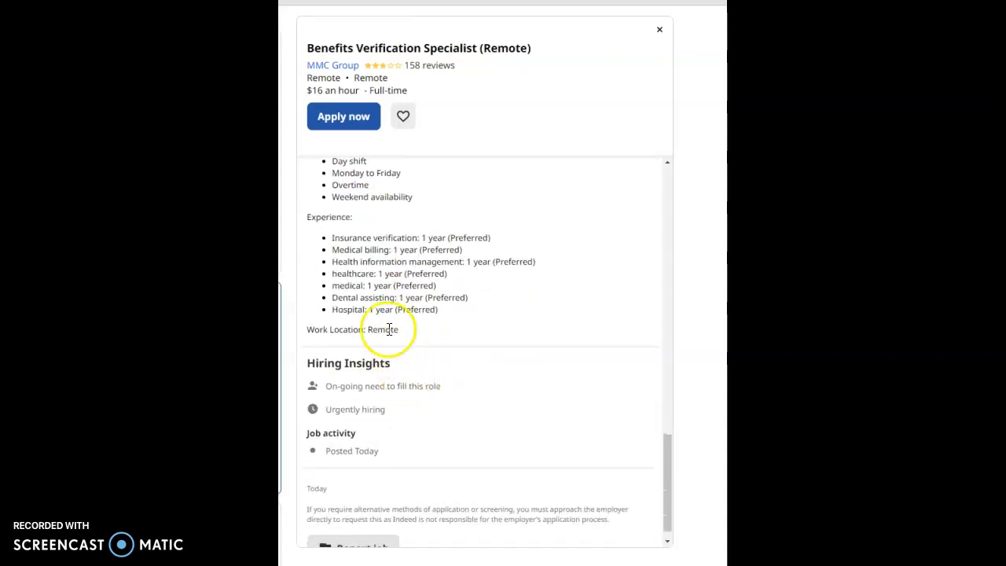
{"action": "mouse_move", "coordinate": [449, 286]}
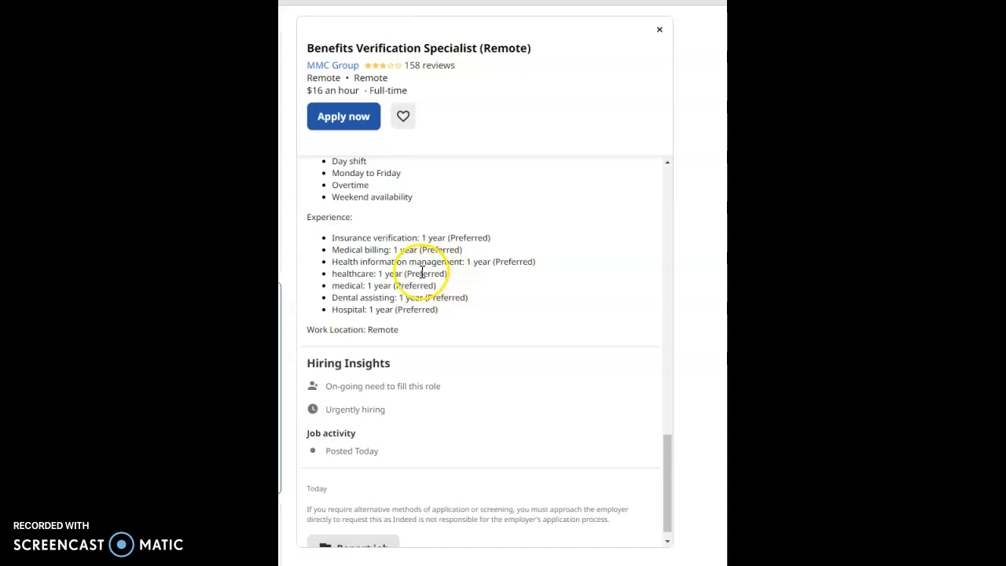
{"action": "mouse_move", "coordinate": [392, 416]}
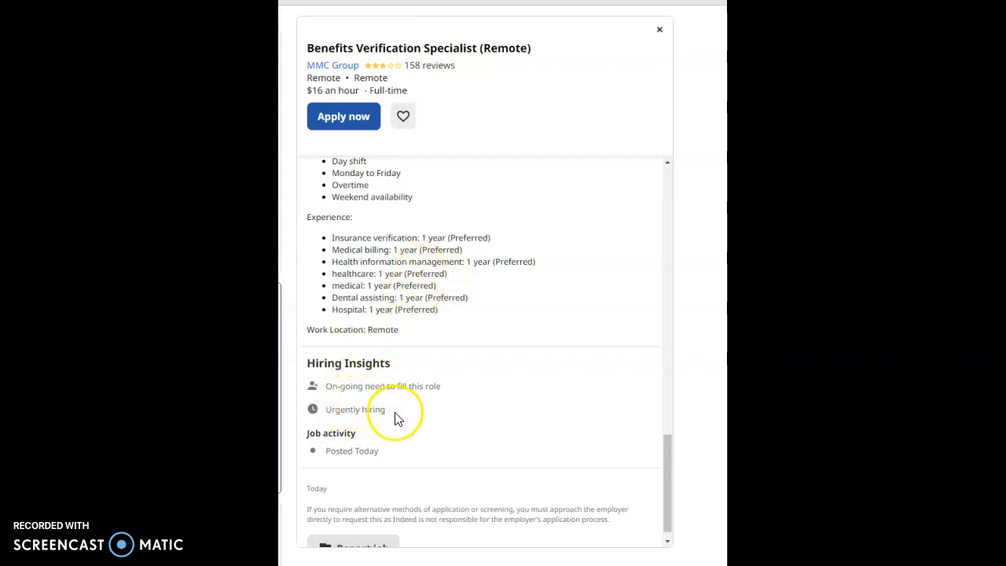
{"action": "mouse_move", "coordinate": [399, 416]}
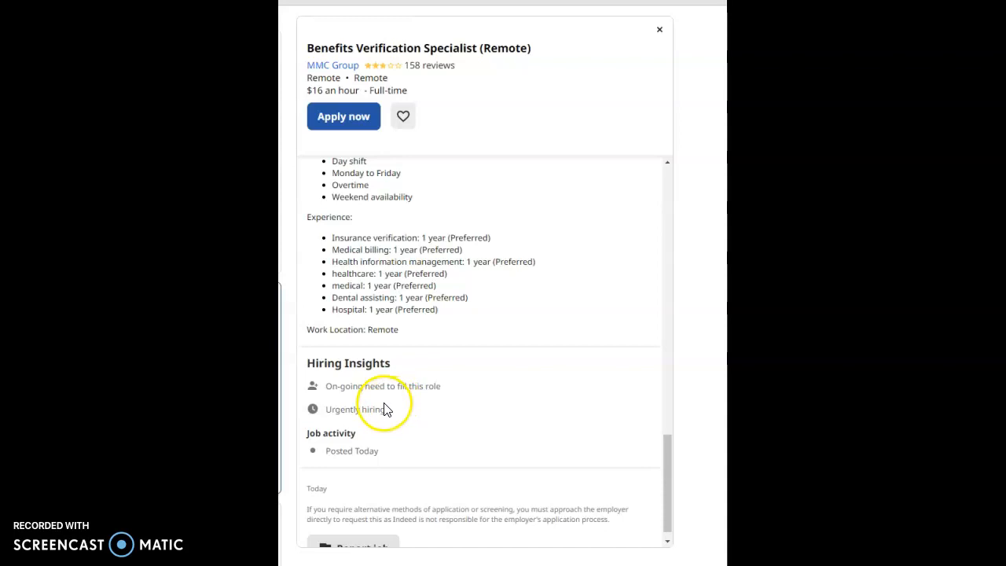
{"action": "mouse_move", "coordinate": [374, 407]}
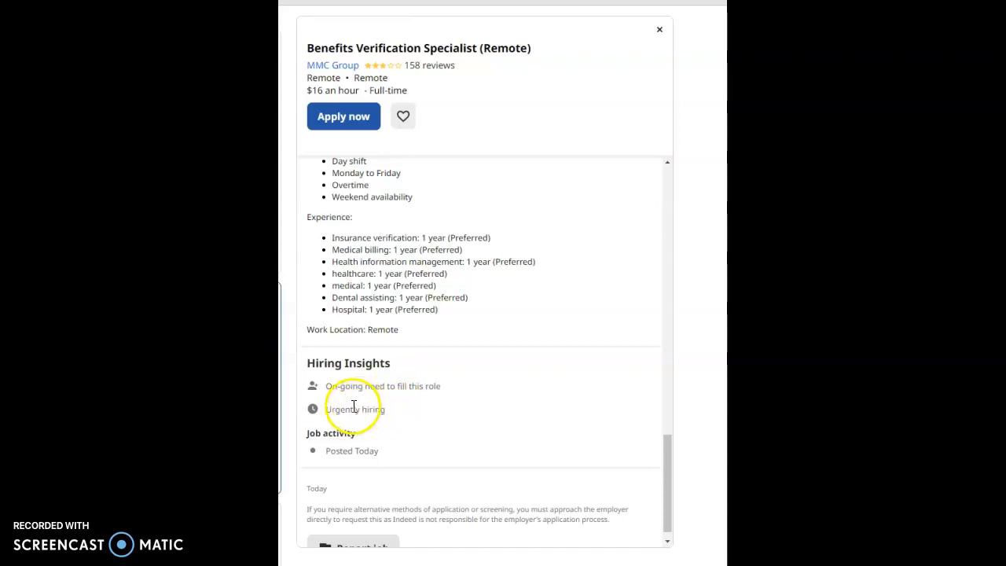
{"action": "mouse_move", "coordinate": [339, 407]}
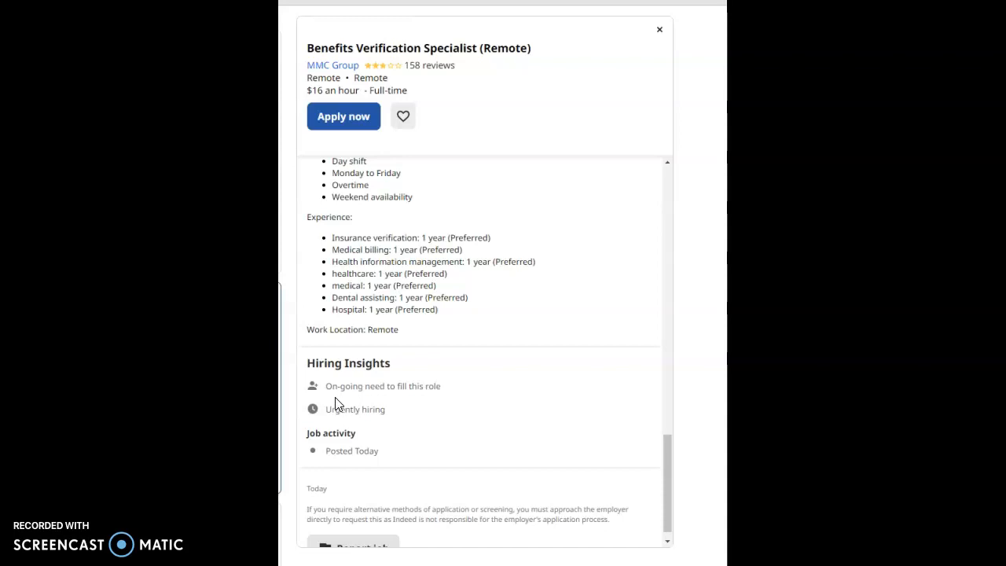
{"action": "mouse_move", "coordinate": [333, 390]}
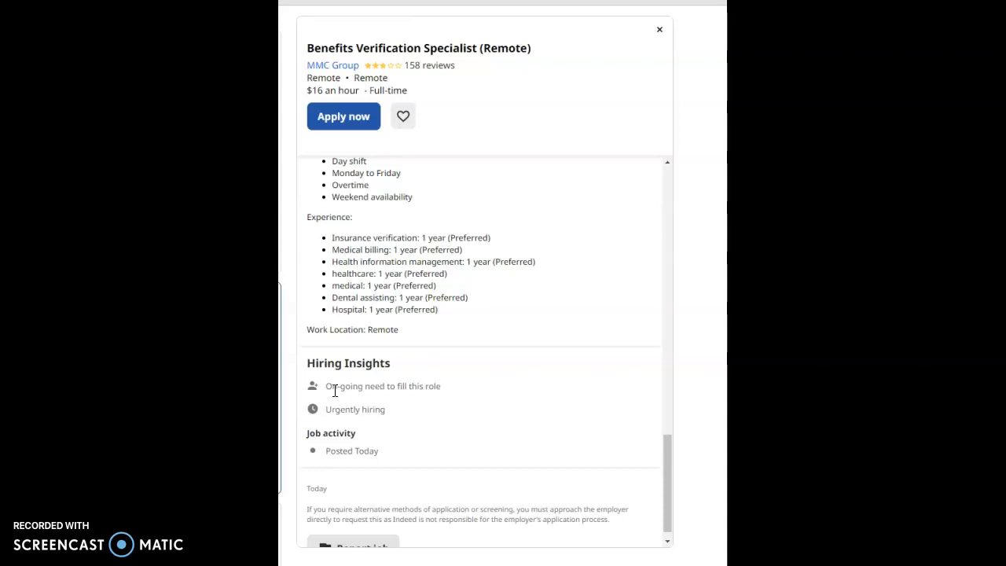
{"action": "mouse_move", "coordinate": [333, 399]}
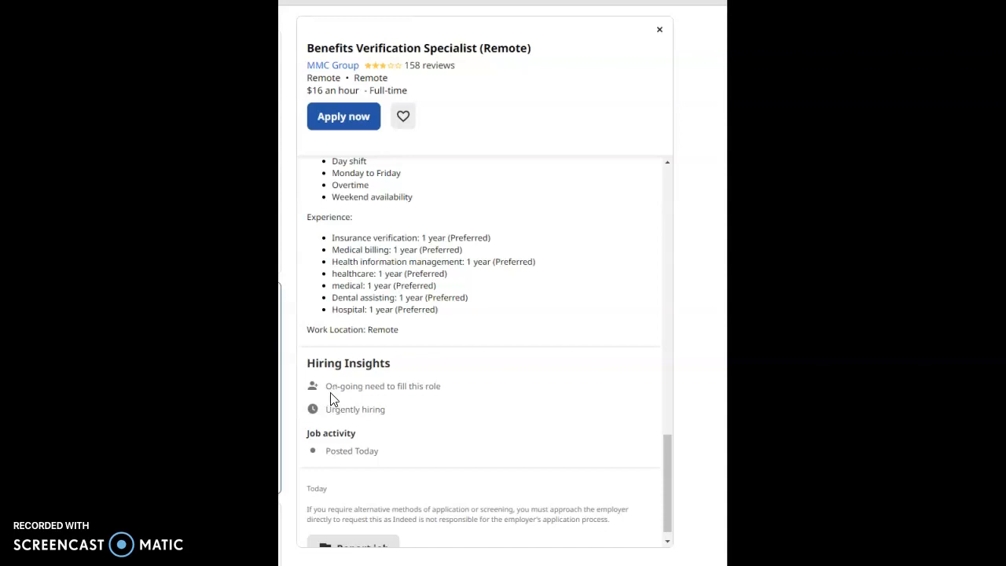